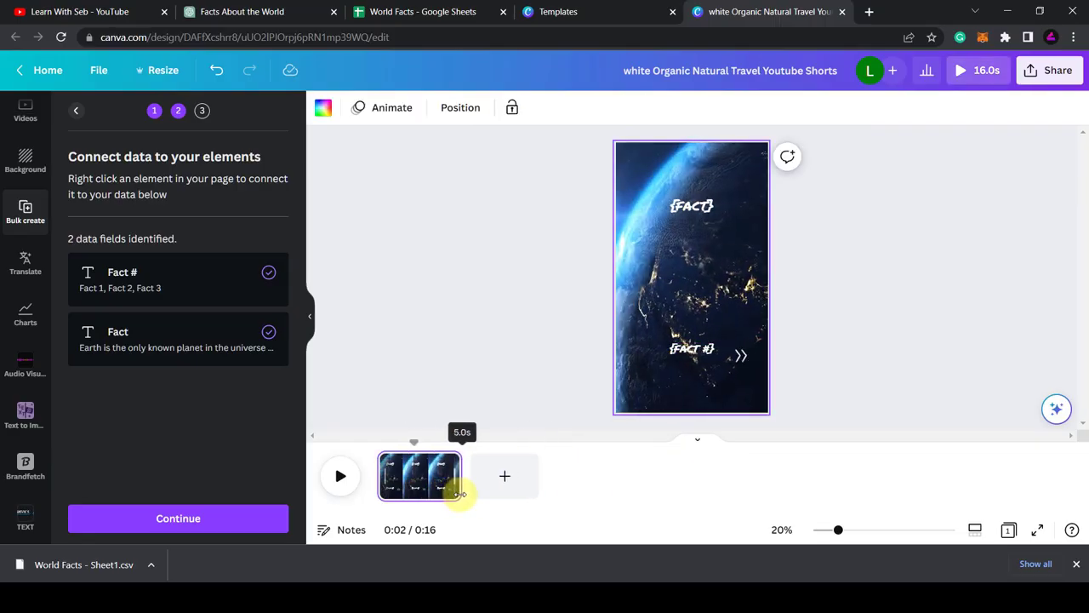
Step: Continue to the Apply data step showing all 28 fact rows
{"action": "left_click", "coordinate": [178, 519]}
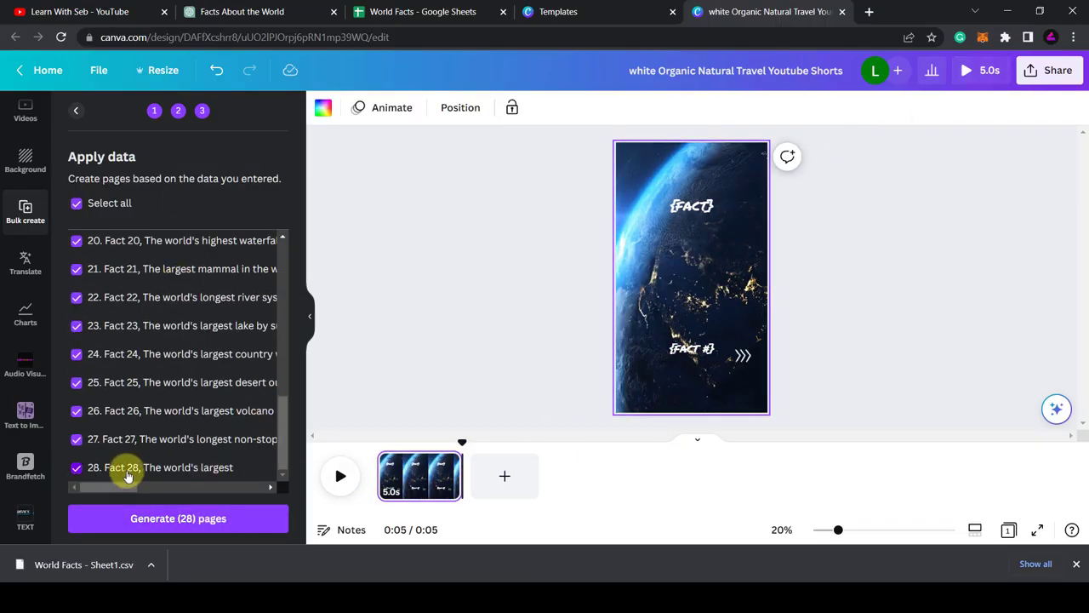
{"action": "left_click", "coordinate": [177, 518]}
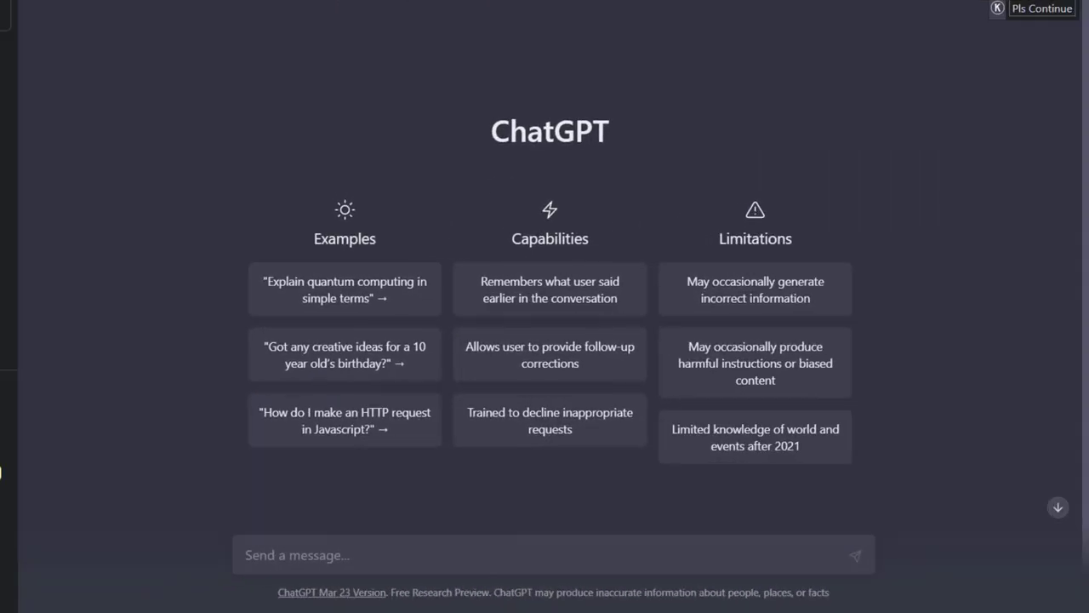
Step: Send ChatGPT the prompt 'Create list of 30 Facts About The World' in a two-column table
{"action": "type", "text": "Create list of 30 Facts About The World - Put it in a table with 2 columns. In The First Column Put The Number order of the fact for example \"Fact 1\", \"Fact 2\", etc. In the second column put the actual fact."}
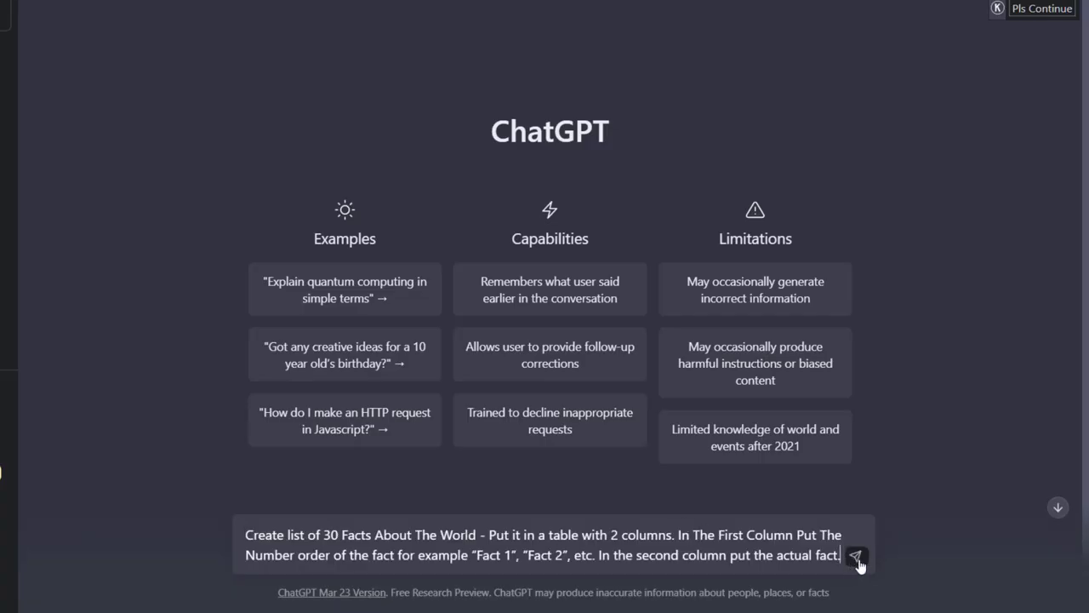
{"action": "left_click", "coordinate": [857, 555]}
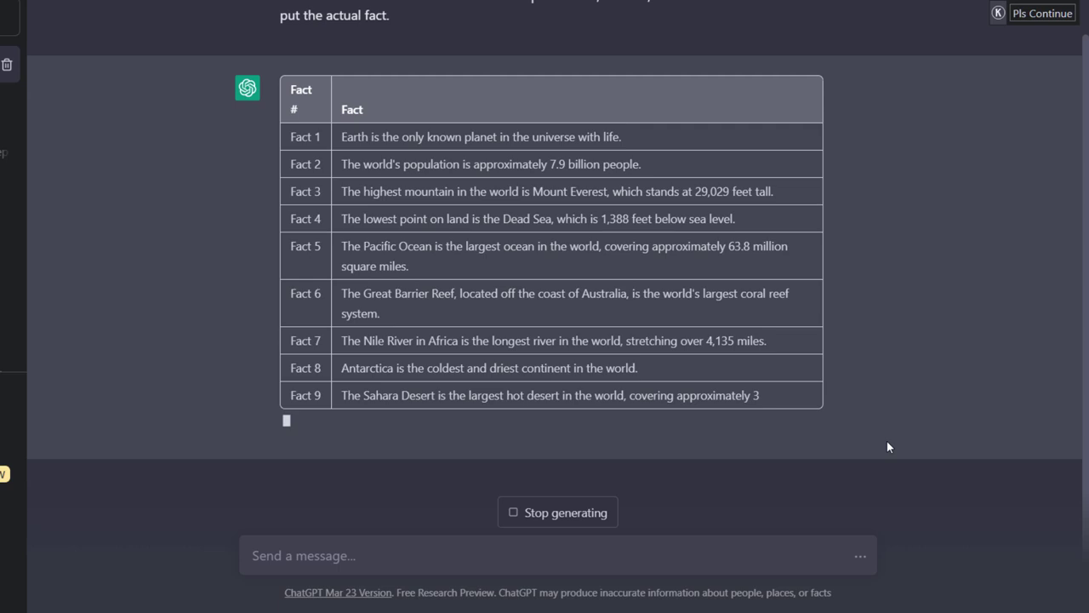
Step: Scroll the reply and send the 'Pls Continue' prompt to finish Facts 29 and 30
{"action": "scroll", "scroll_direction": "down", "scroll_amount": 3}
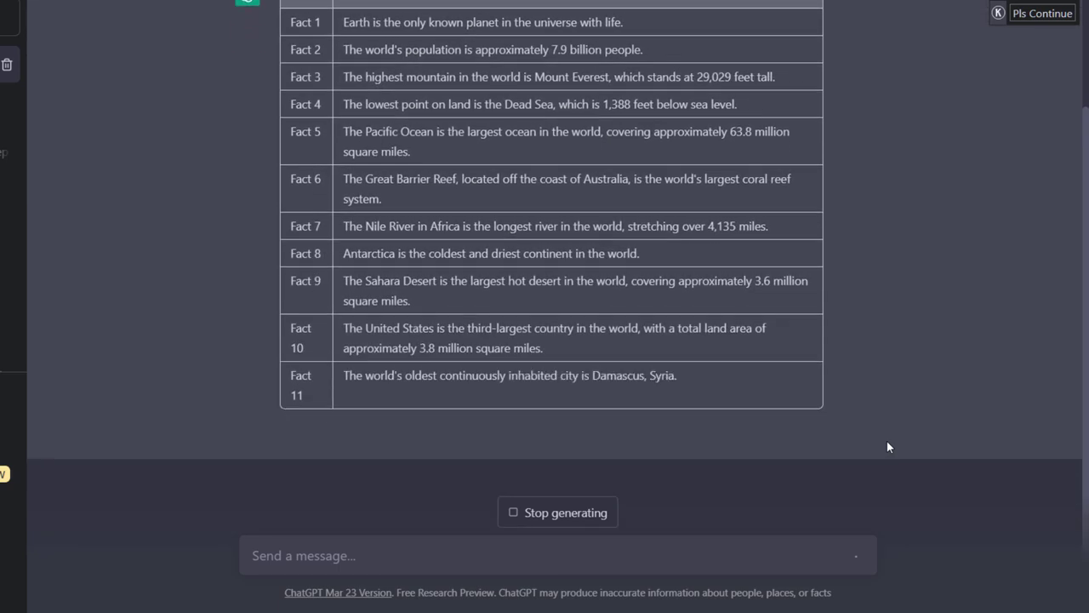
{"action": "scroll", "scroll_direction": "down", "scroll_amount": 3}
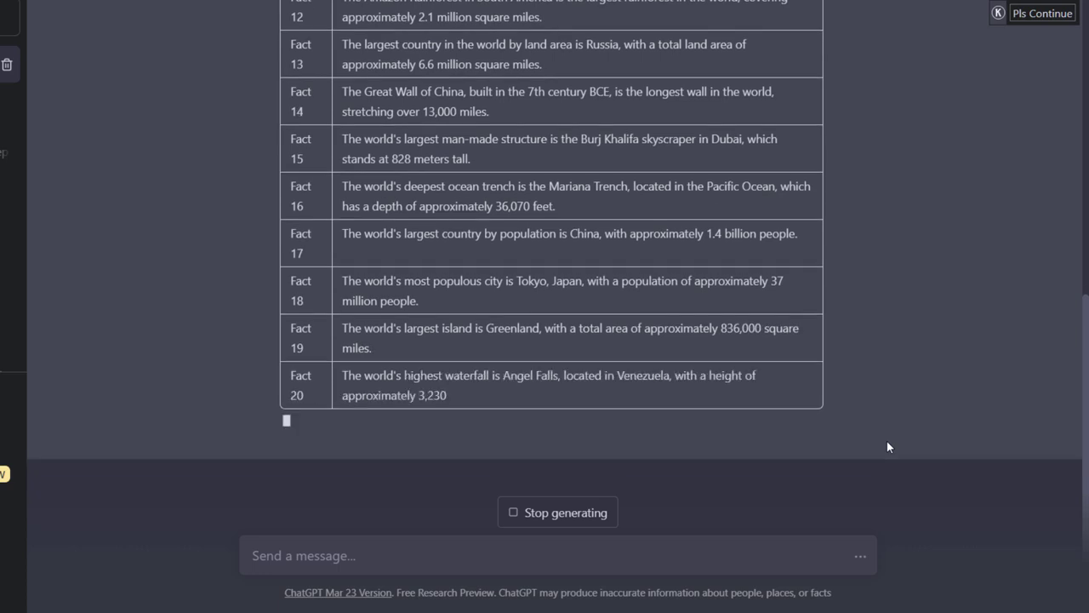
{"action": "scroll", "scroll_direction": "down", "scroll_amount": 3}
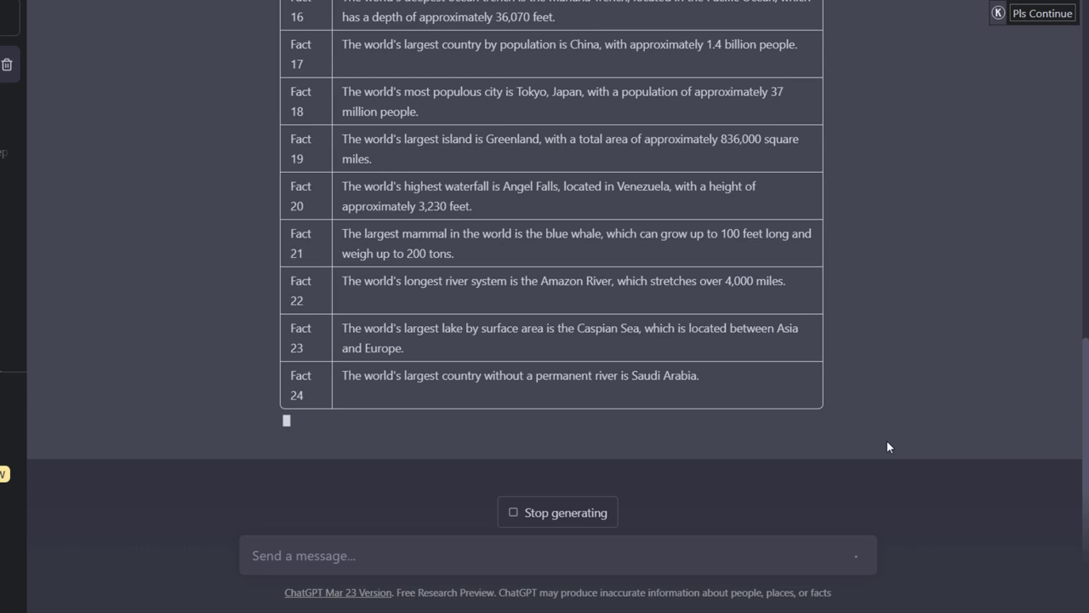
{"action": "scroll", "scroll_direction": "down", "scroll_amount": 3}
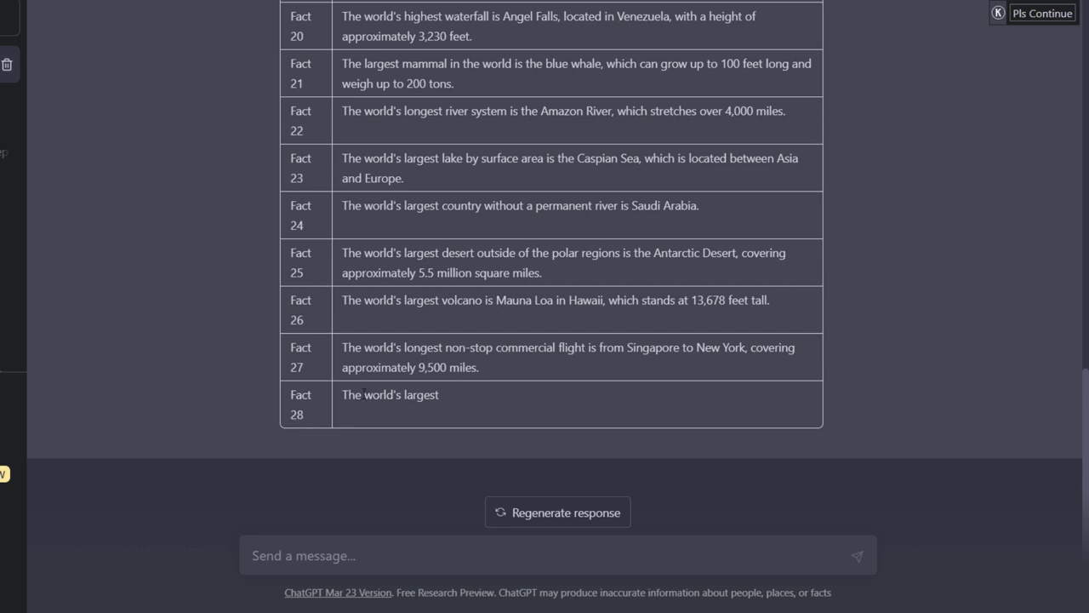
{"action": "mouse_move", "coordinate": [636, 417]}
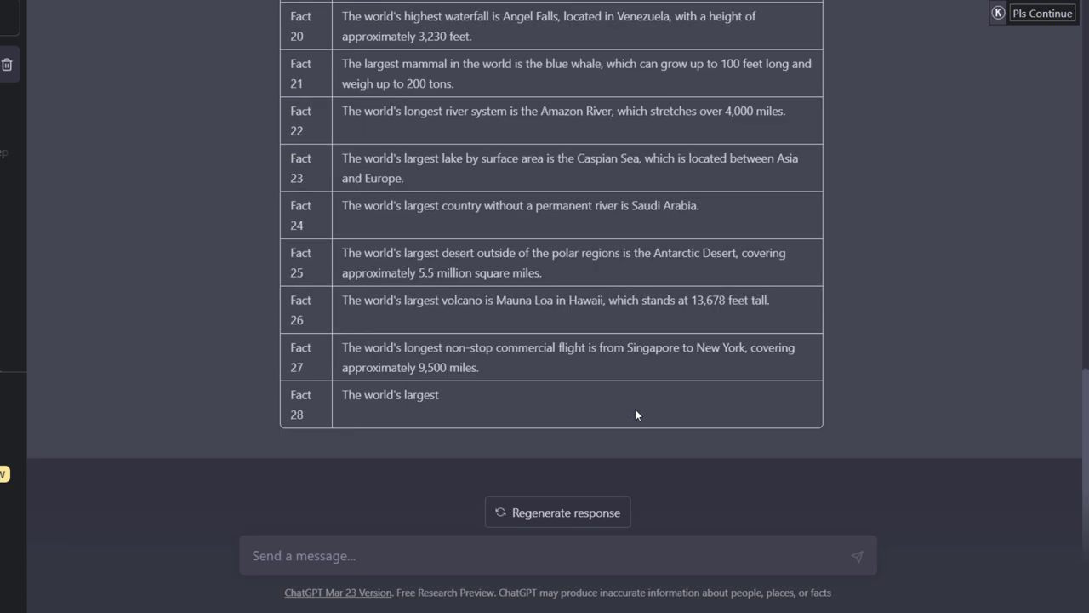
{"action": "mouse_move", "coordinate": [372, 418]}
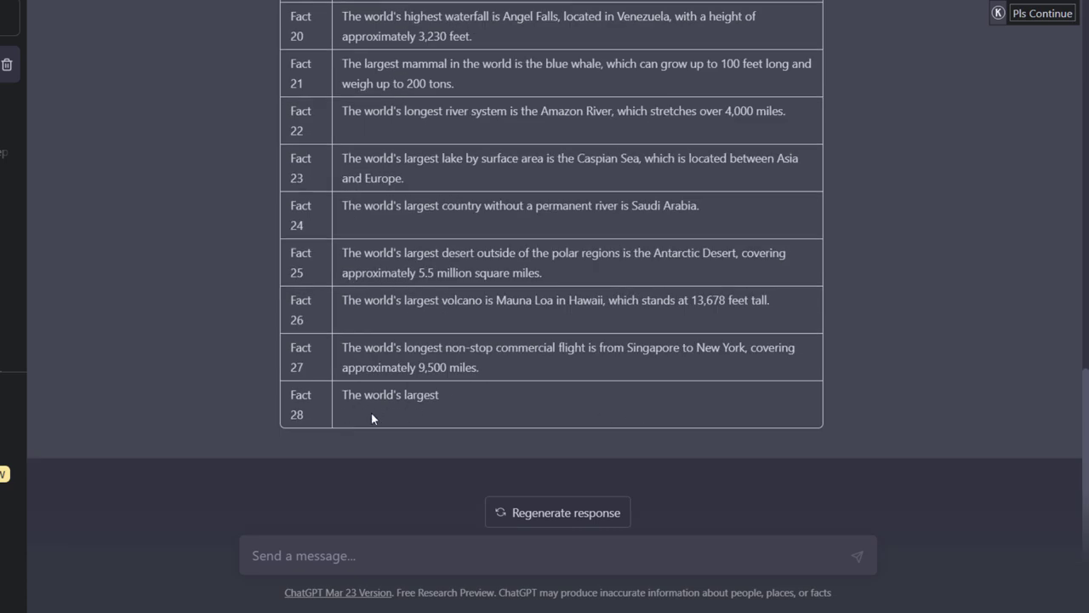
{"action": "left_click", "coordinate": [1042, 13]}
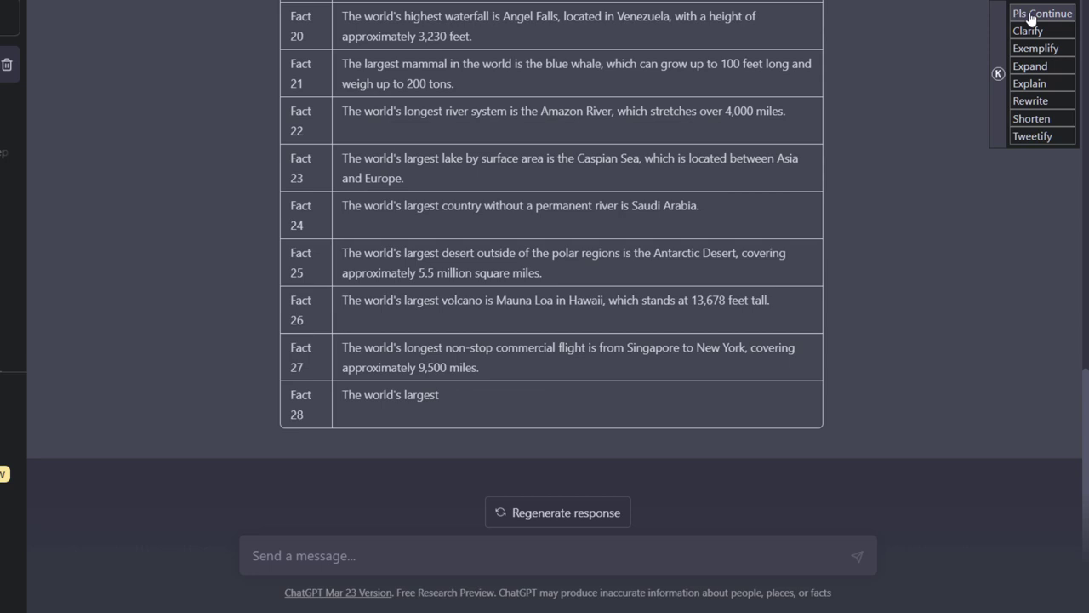
{"action": "left_click", "coordinate": [1042, 12]}
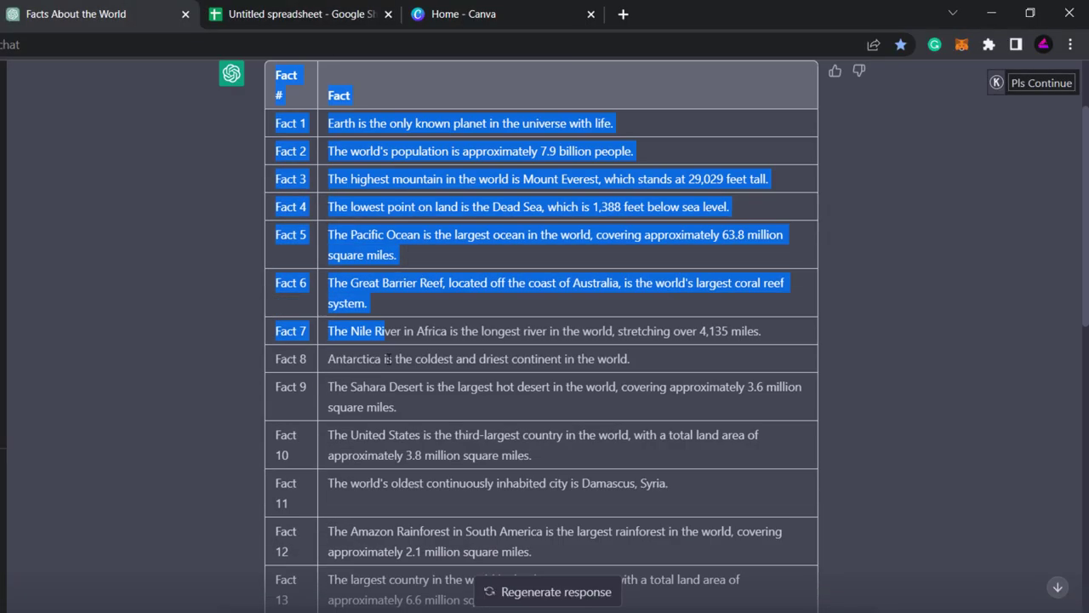
Step: Copy the completed facts table and switch to the blank spreadsheet
{"action": "scroll", "scroll_direction": "down", "scroll_amount": 3}
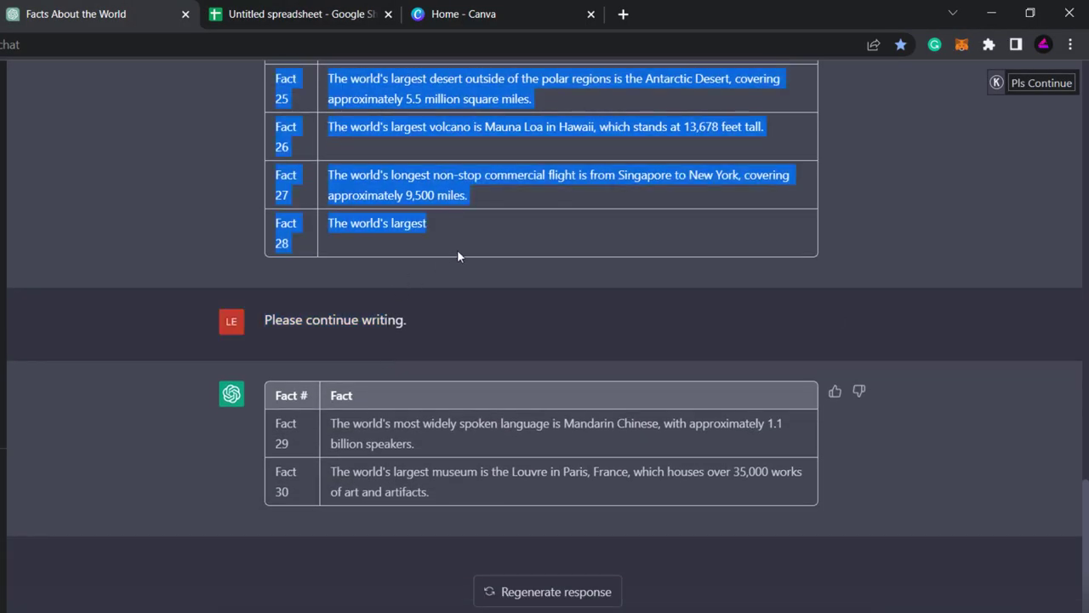
{"action": "key", "text": "ctrl+c"}
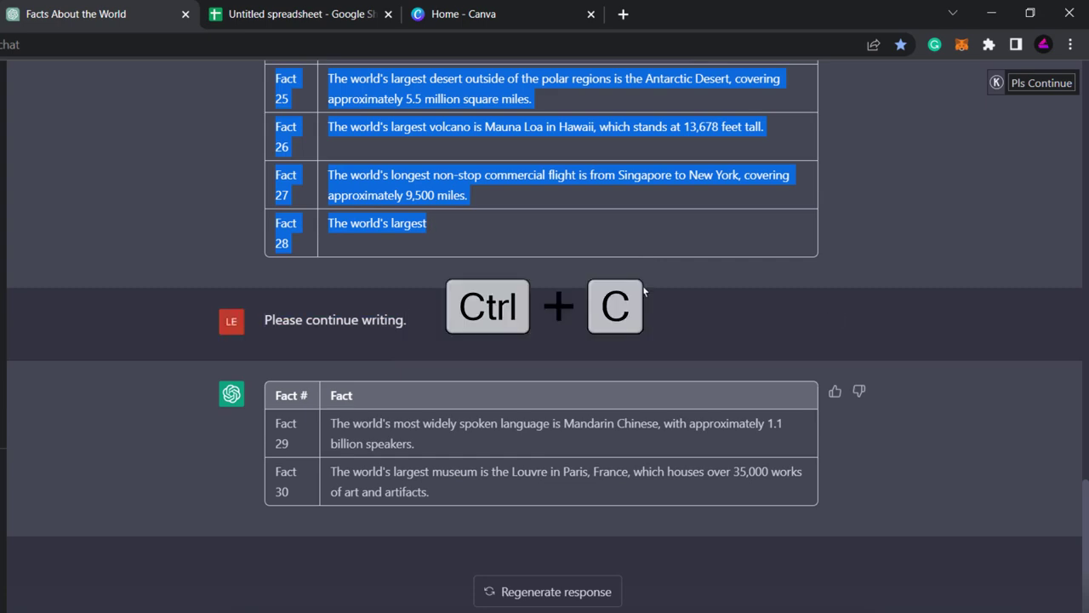
{"action": "left_click", "coordinate": [430, 11]}
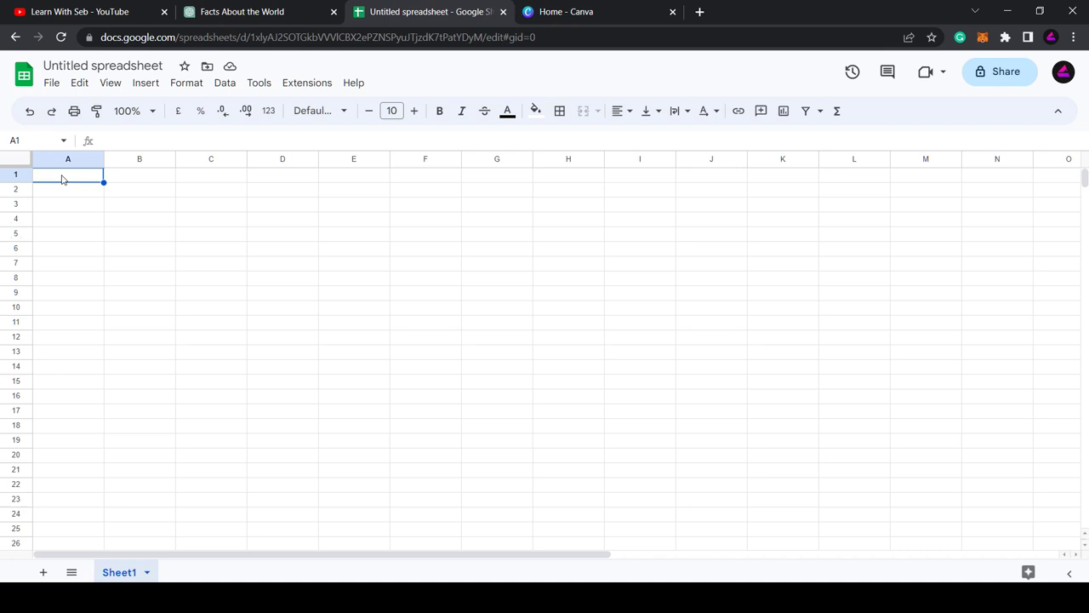
Step: Paste the copied facts into the sheet as two plain columns
{"action": "key", "text": "ctrl+v"}
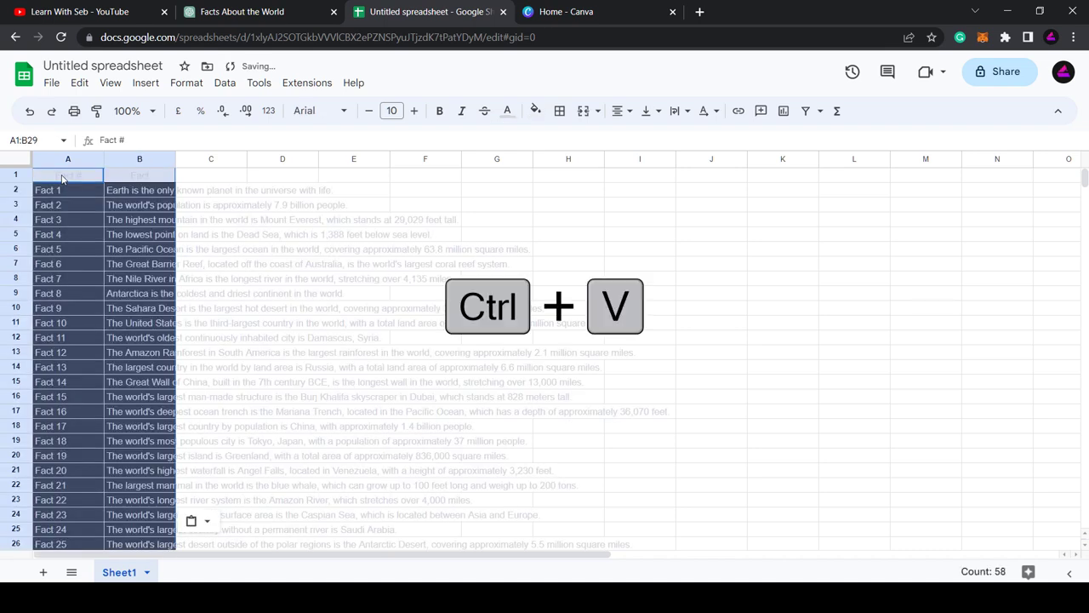
{"action": "key", "text": "ctrl+v"}
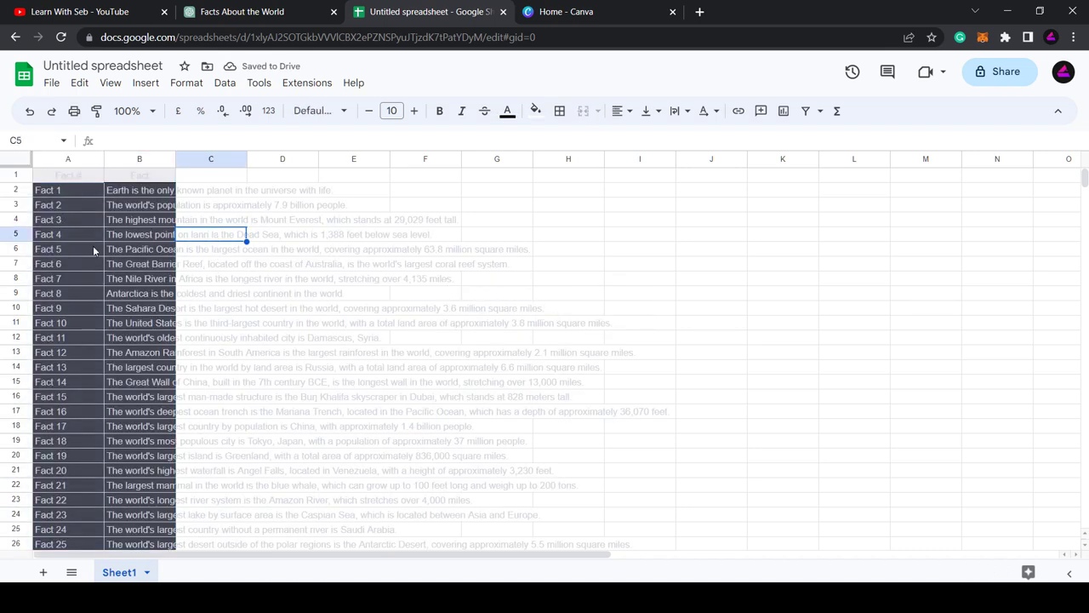
{"action": "mouse_move", "coordinate": [179, 317]}
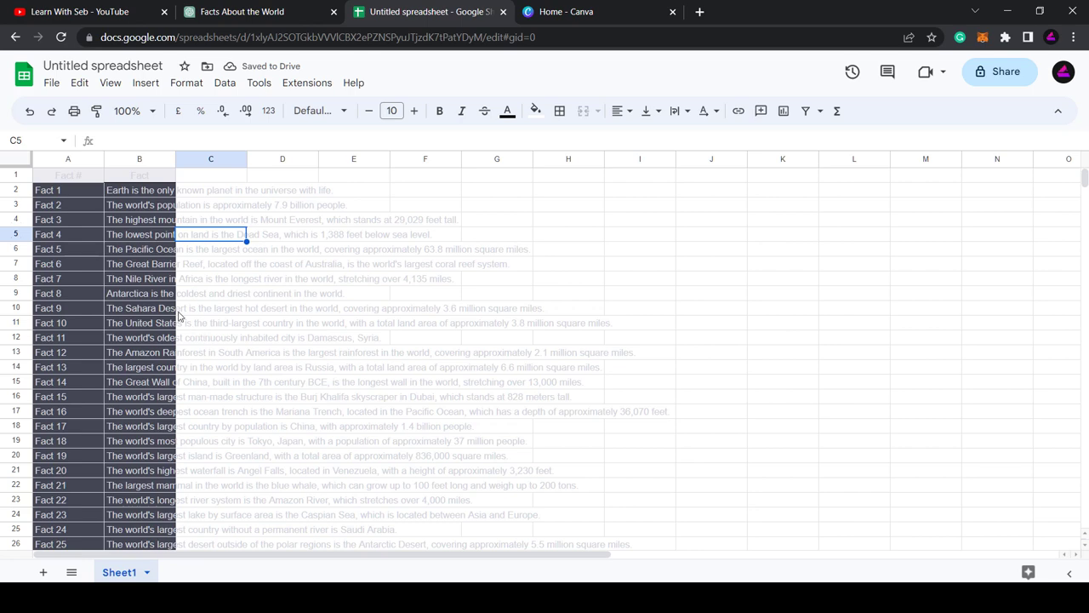
{"action": "left_click", "coordinate": [68, 159]}
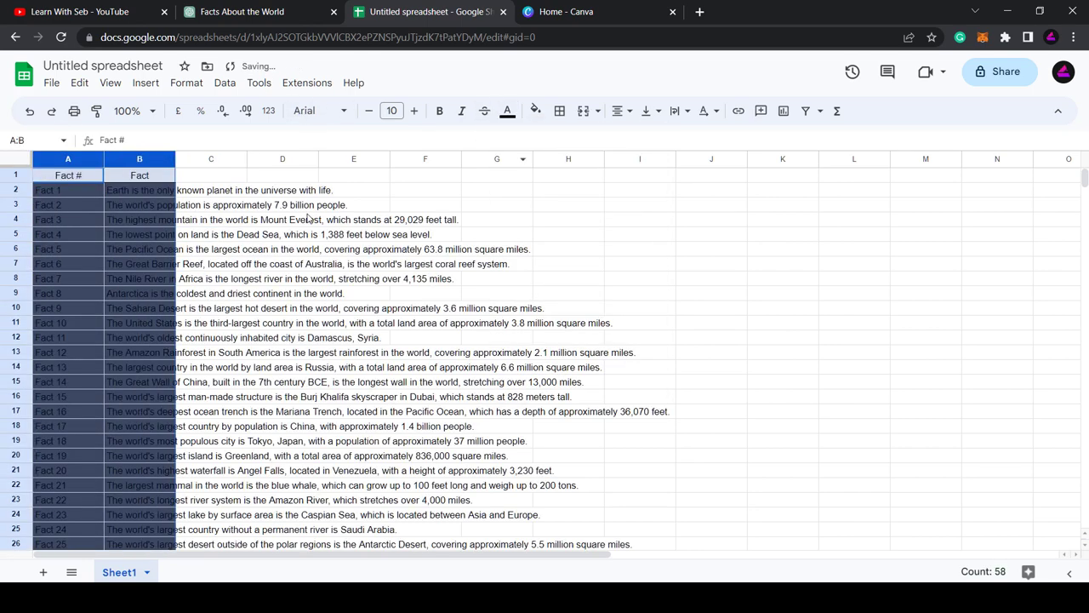
{"action": "scroll", "scroll_direction": "down", "scroll_amount": 3}
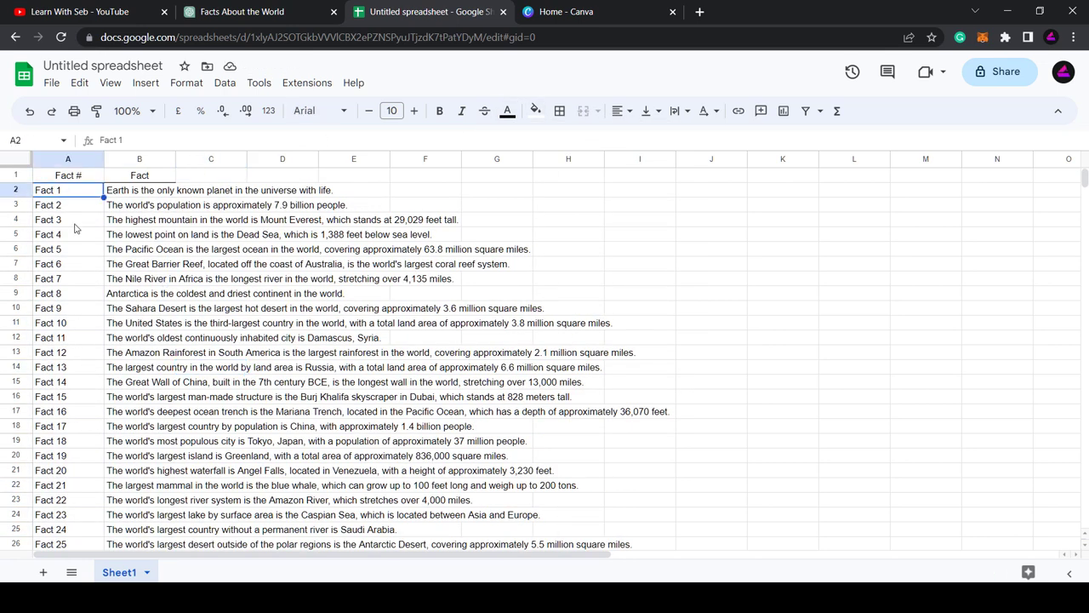
Step: Rename the spreadsheet to 'World Facts' and bring up its download formats, including CSV
{"action": "left_click", "coordinate": [103, 65]}
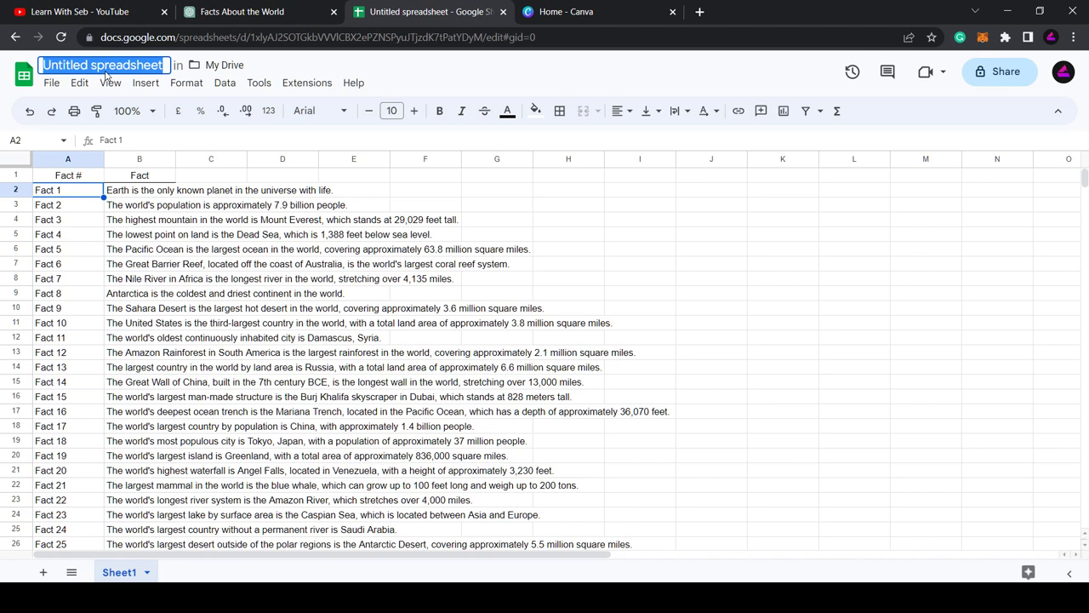
{"action": "type", "text": "World Facts"}
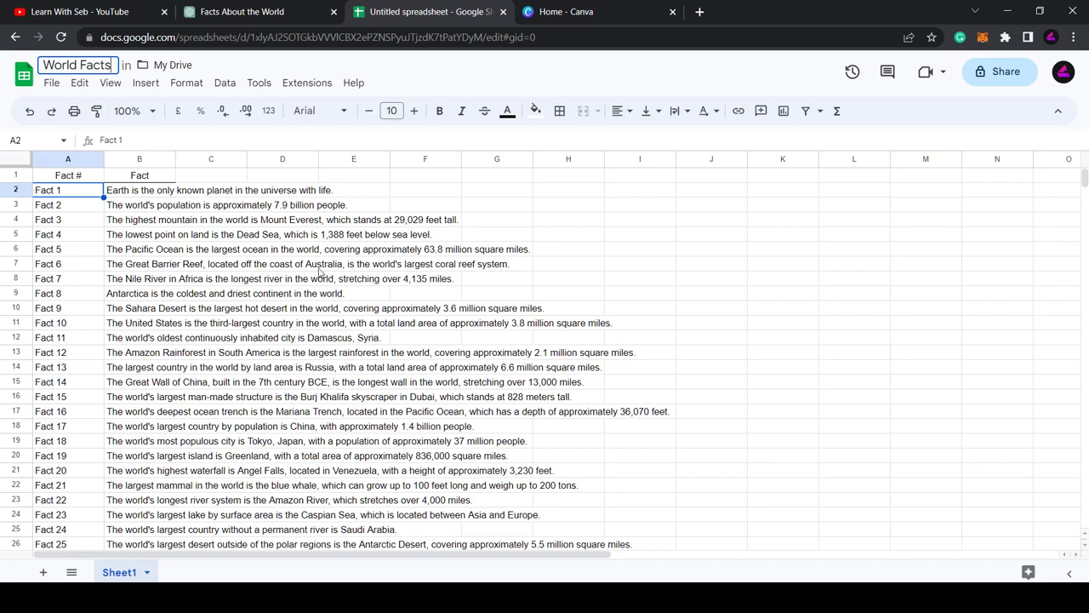
{"action": "left_click", "coordinate": [51, 82]}
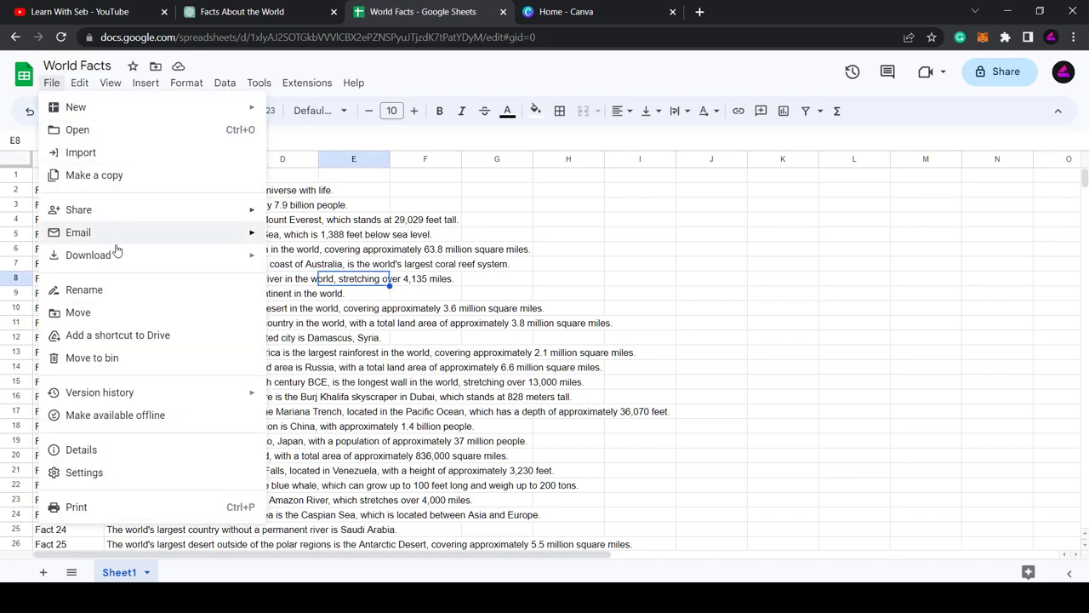
{"action": "left_click", "coordinate": [88, 254]}
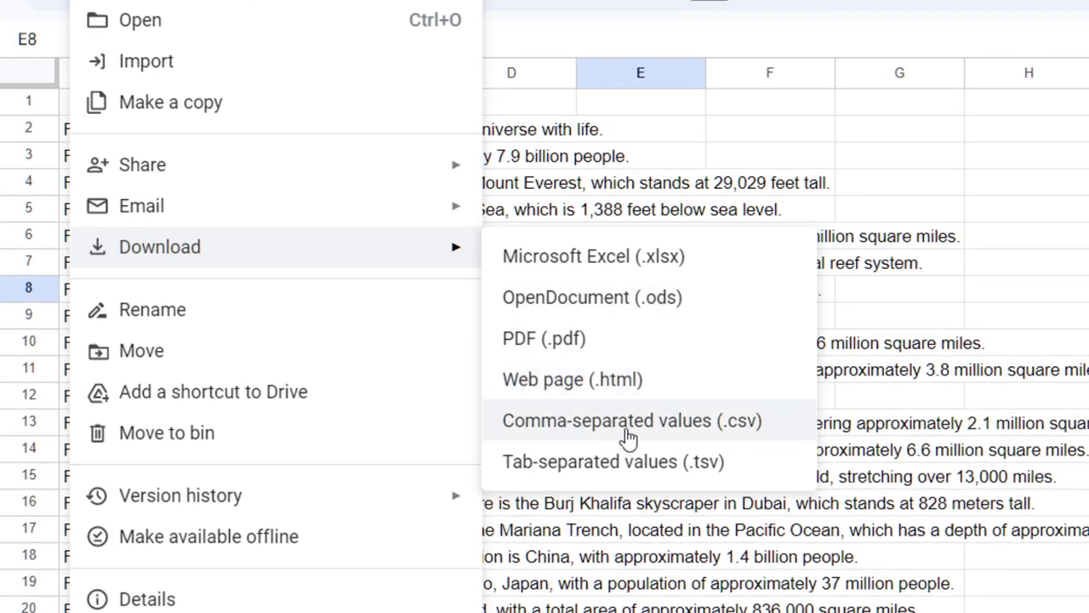
{"action": "mouse_move", "coordinate": [579, 438]}
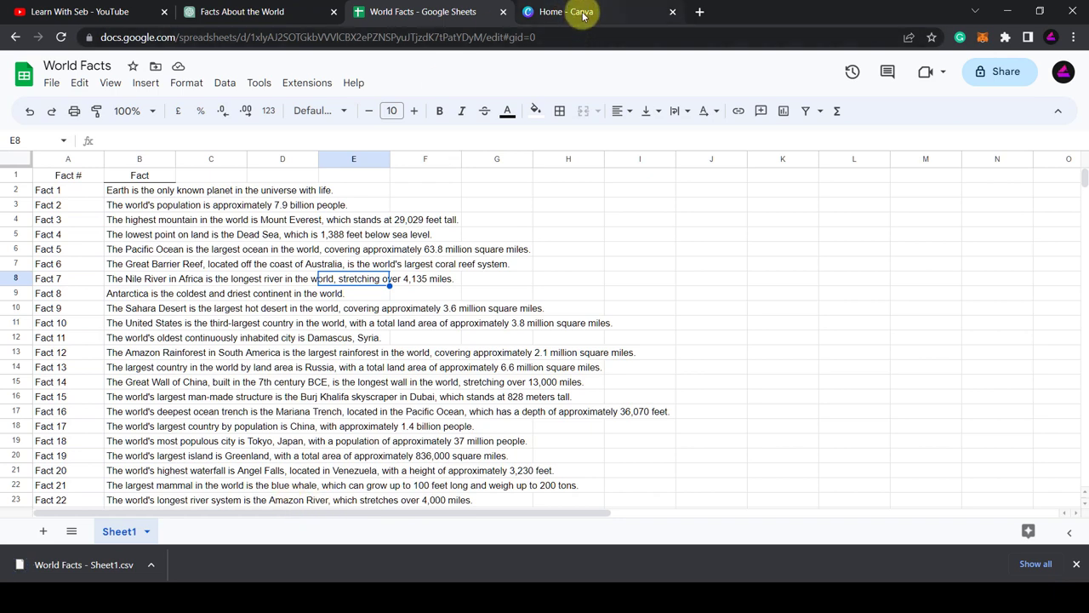
Step: Find 'youtube shorts' templates in Canva and customise the white Organic Natural Travel template
{"action": "left_click", "coordinate": [565, 11]}
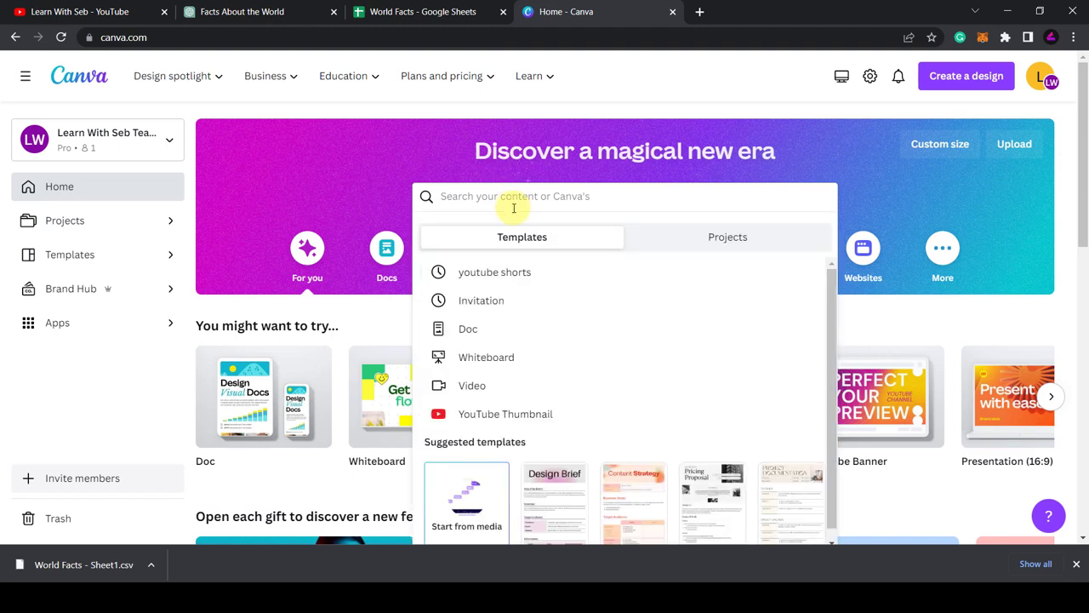
{"action": "left_click", "coordinate": [495, 272]}
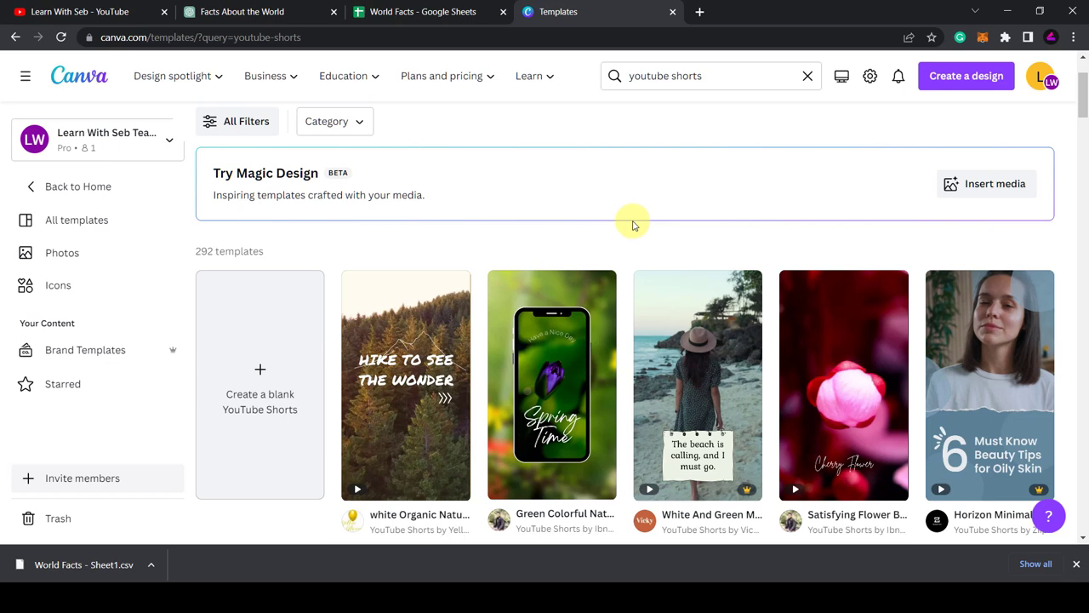
{"action": "scroll", "scroll_direction": "down", "scroll_amount": 3}
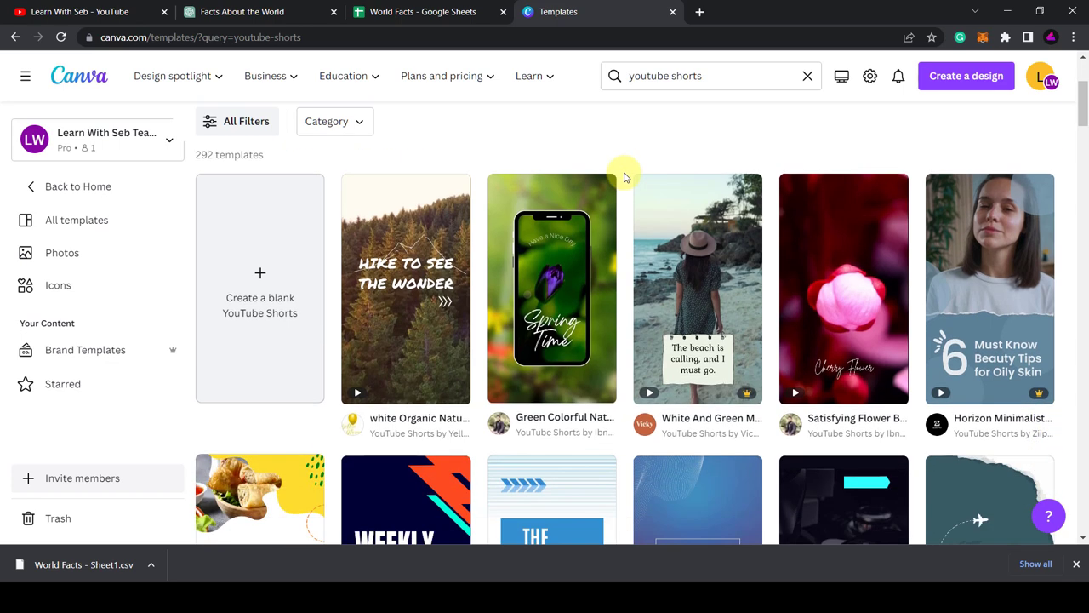
{"action": "mouse_move", "coordinate": [400, 319]}
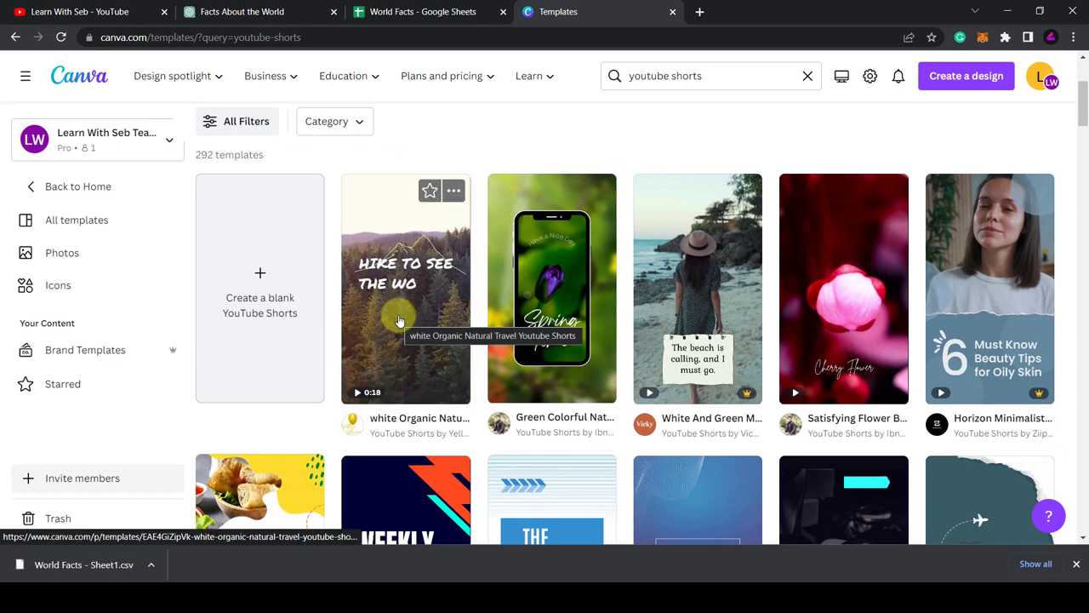
{"action": "left_click", "coordinate": [405, 287]}
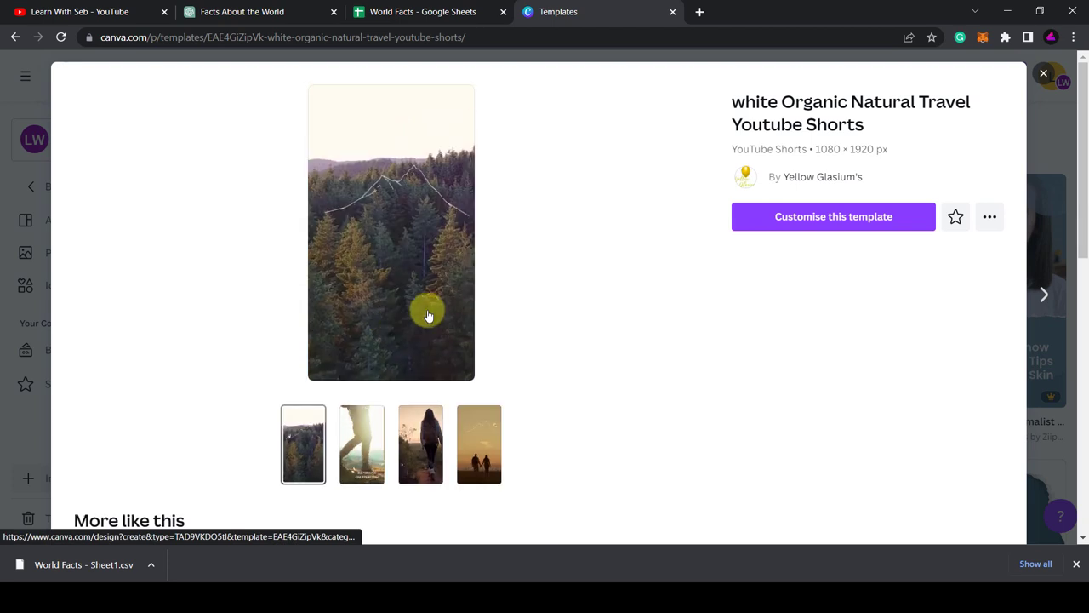
{"action": "left_click", "coordinate": [832, 216]}
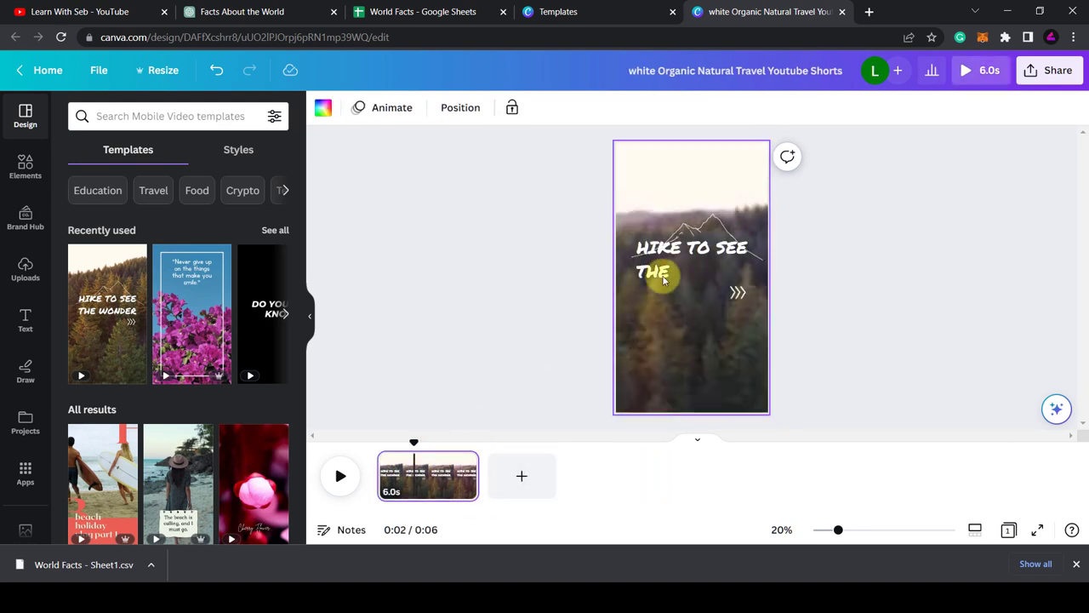
Step: Delete the forest background video and show all recently used elements
{"action": "left_click", "coordinate": [672, 272]}
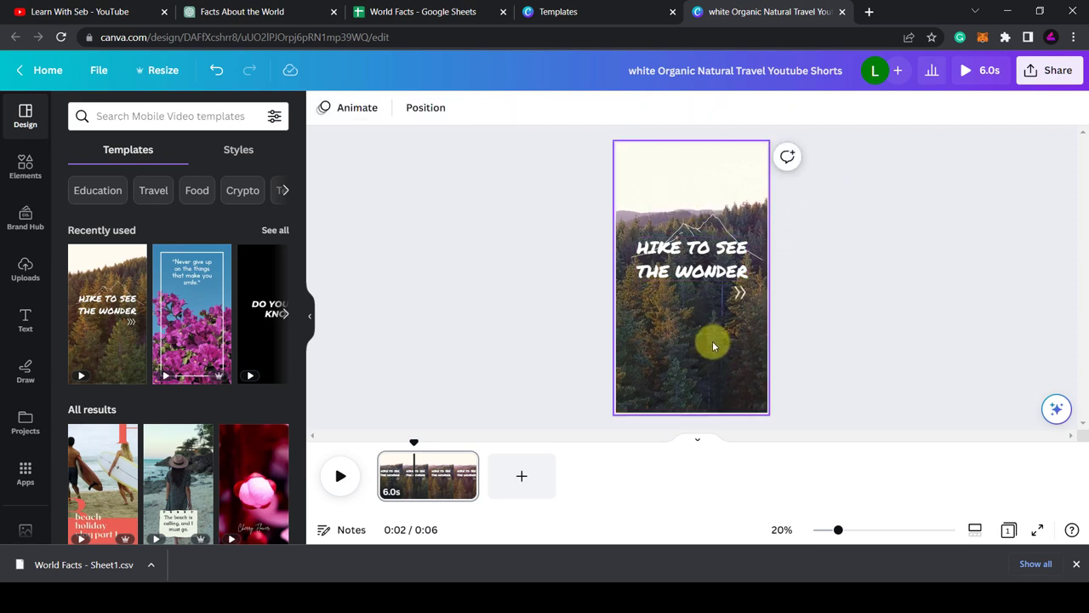
{"action": "left_click", "coordinate": [691, 345]}
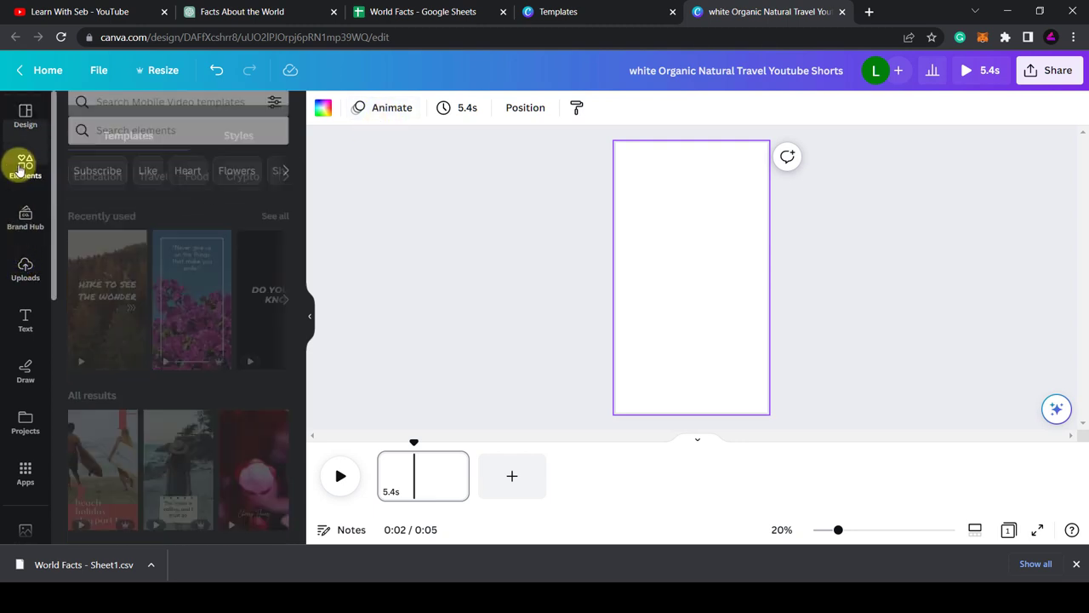
{"action": "left_click", "coordinate": [25, 167]}
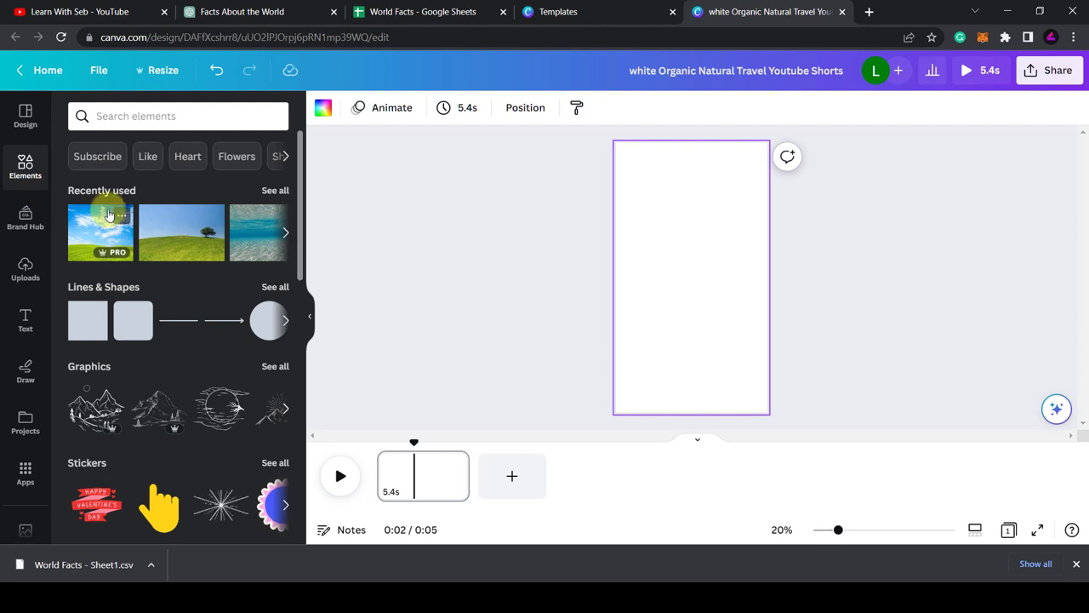
{"action": "left_click", "coordinate": [285, 232]}
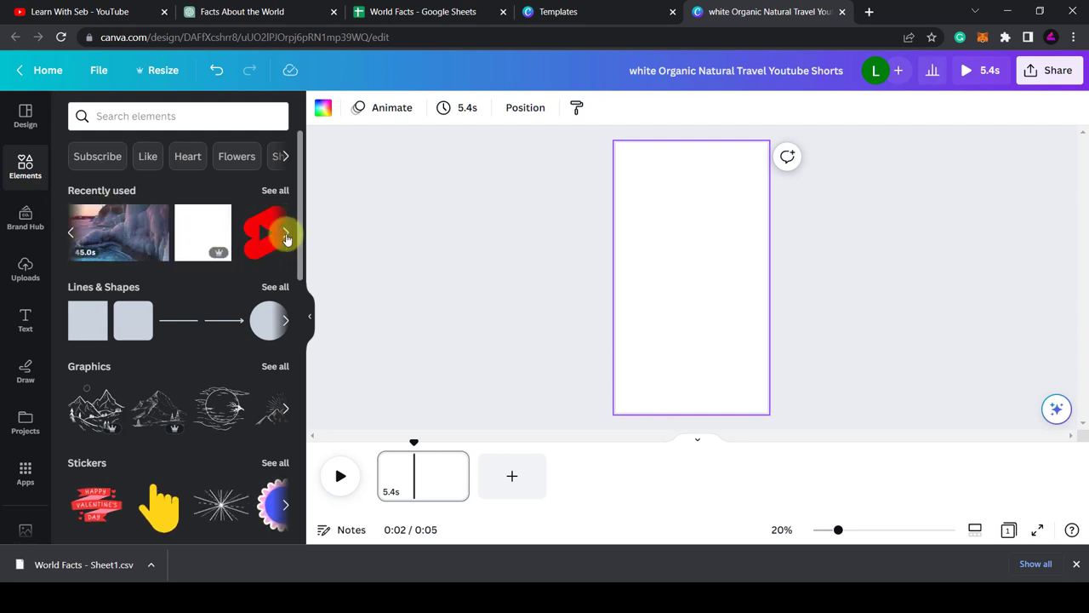
{"action": "left_click", "coordinate": [258, 232]}
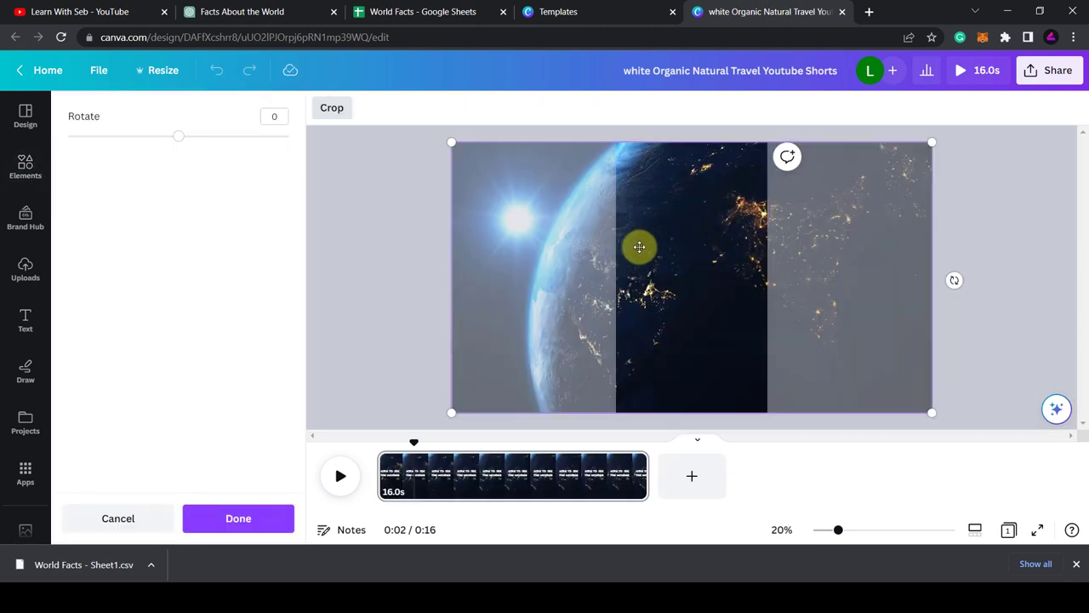
Step: Set the 16-second Earth video as background, repositioned to show the planet's glowing edge
{"action": "left_click_drag", "start_coordinate": [640, 247], "coordinate": [720, 243]}
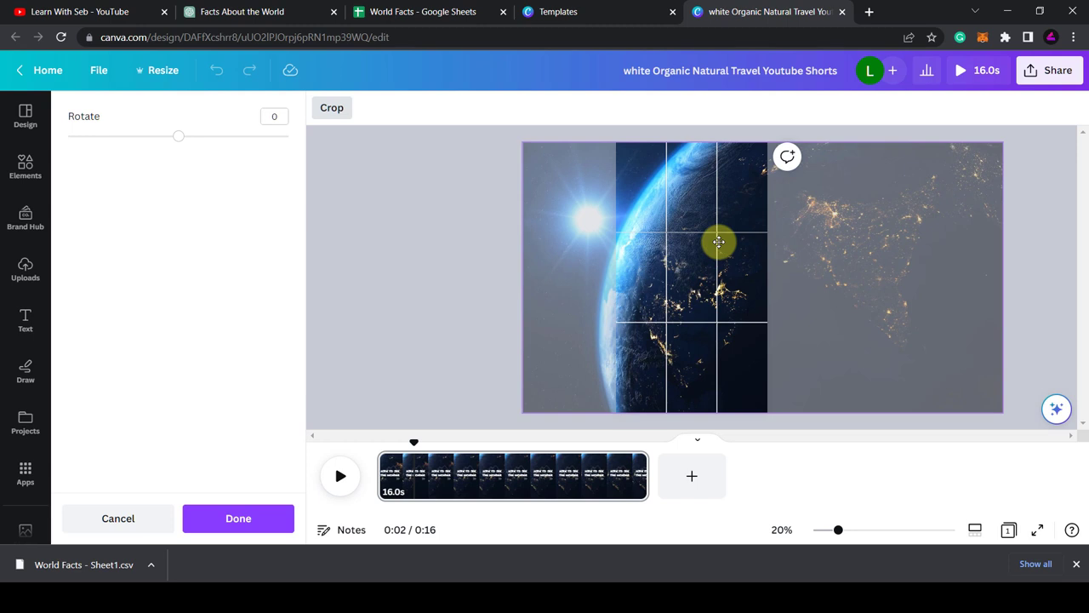
{"action": "left_click", "coordinate": [238, 518]}
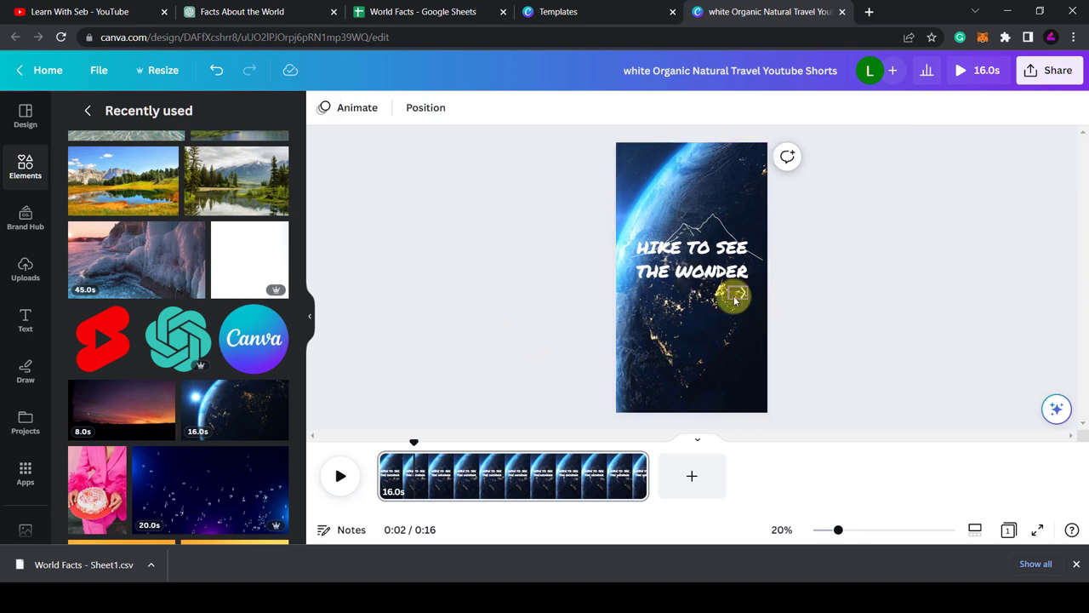
{"action": "left_click", "coordinate": [734, 299]}
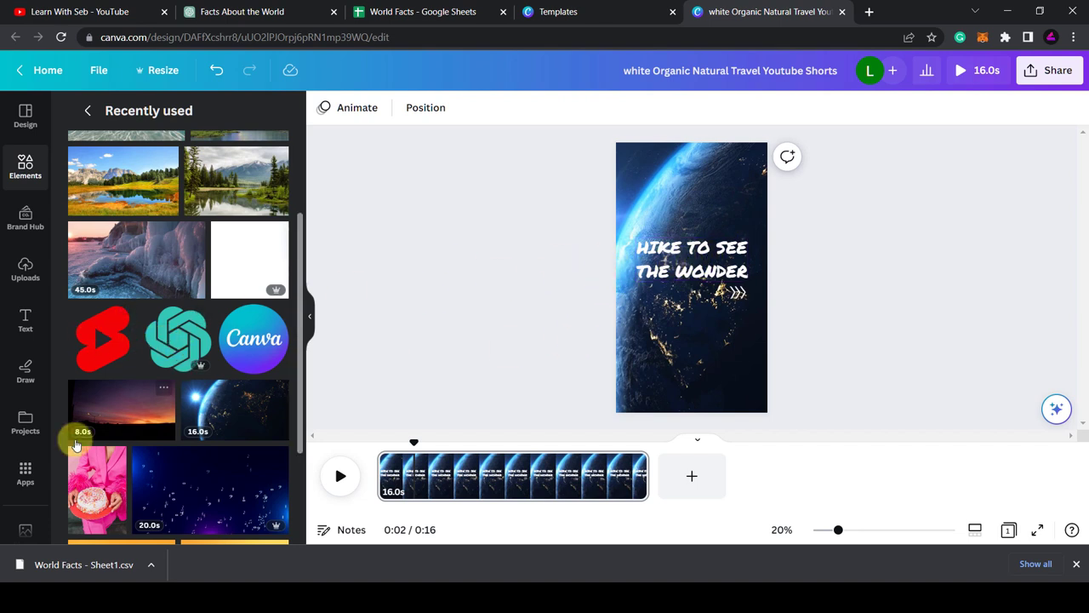
{"action": "scroll", "scroll_direction": "down", "scroll_amount": 3}
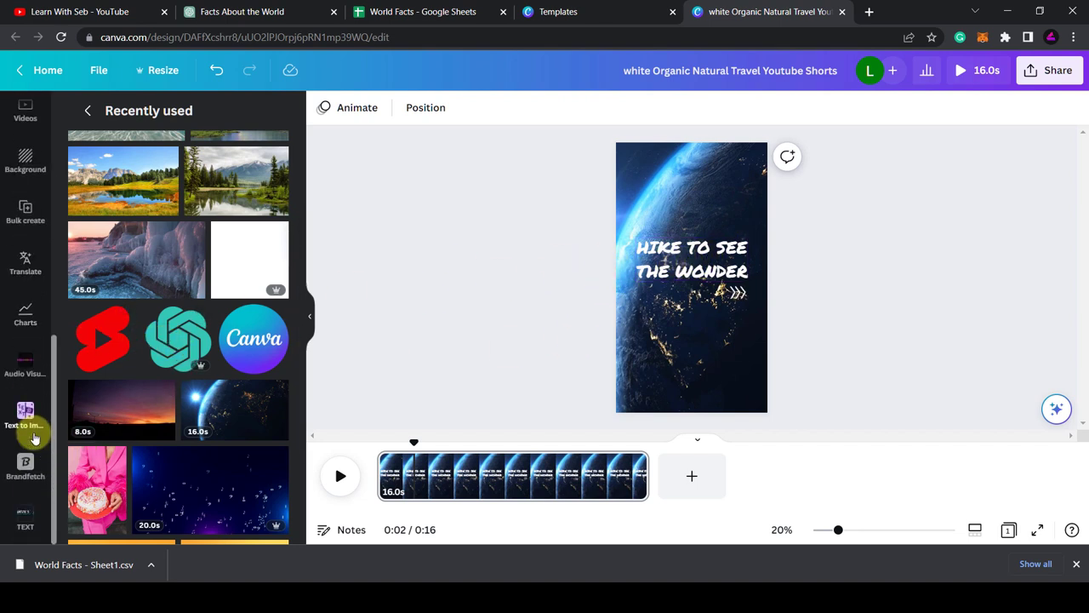
{"action": "mouse_move", "coordinate": [24, 251]}
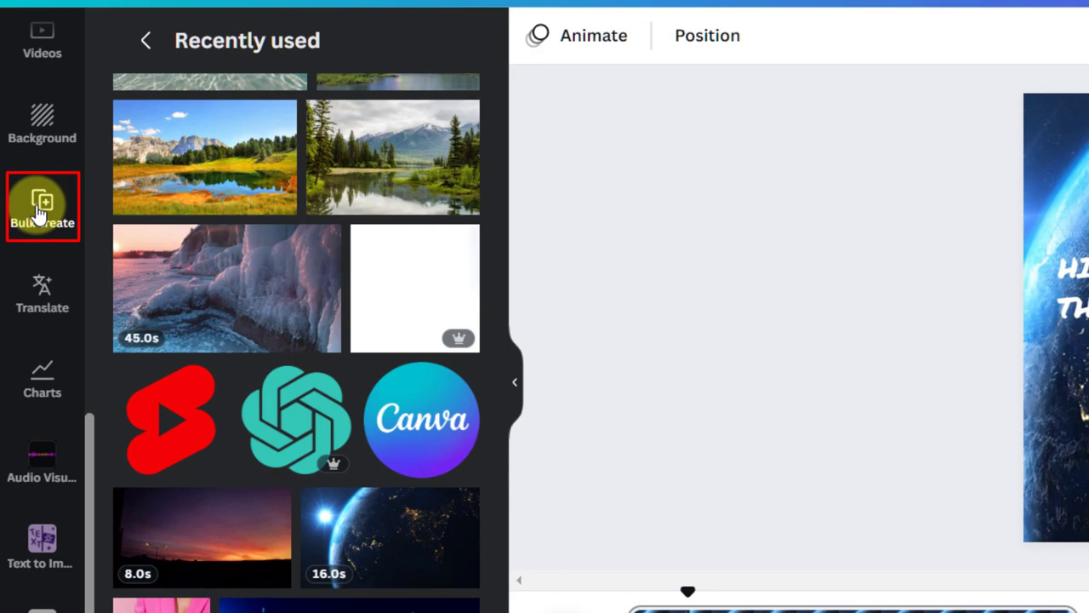
Step: Open Bulk create and upload the World Facts CSV, giving Fact # and Fact fields
{"action": "left_click", "coordinate": [42, 206]}
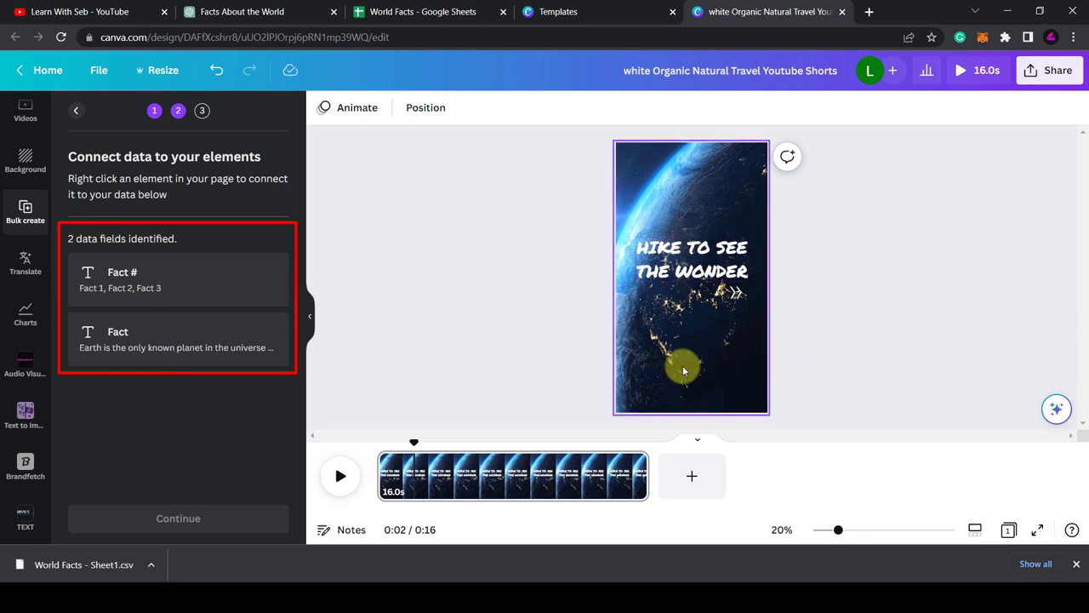
{"action": "left_click", "coordinate": [692, 259]}
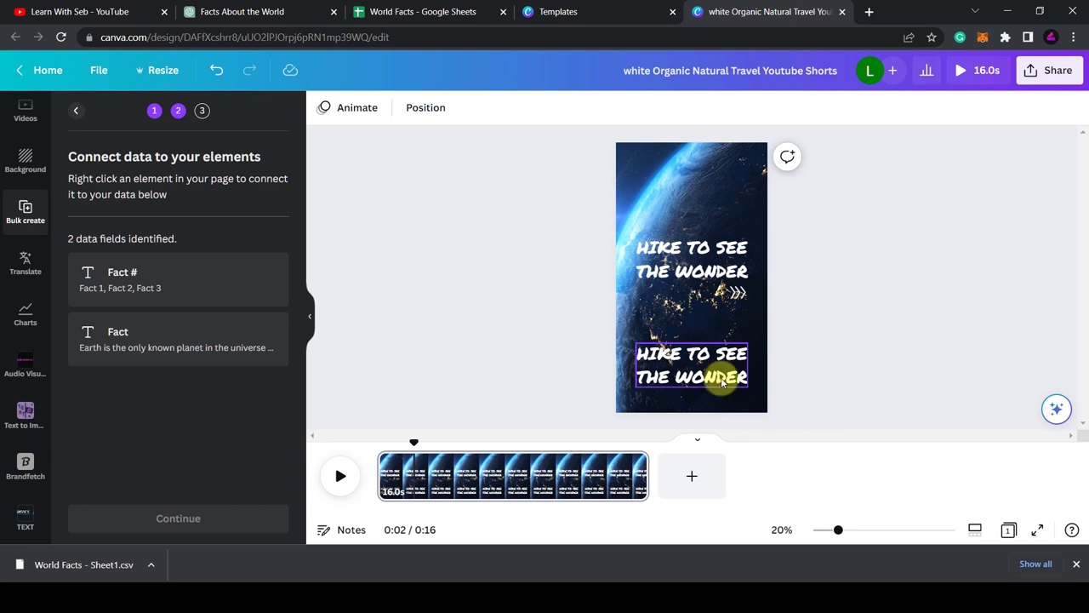
Step: Shrink the lower headline copy, move the main title higher and widen its text box
{"action": "right_click", "coordinate": [692, 376]}
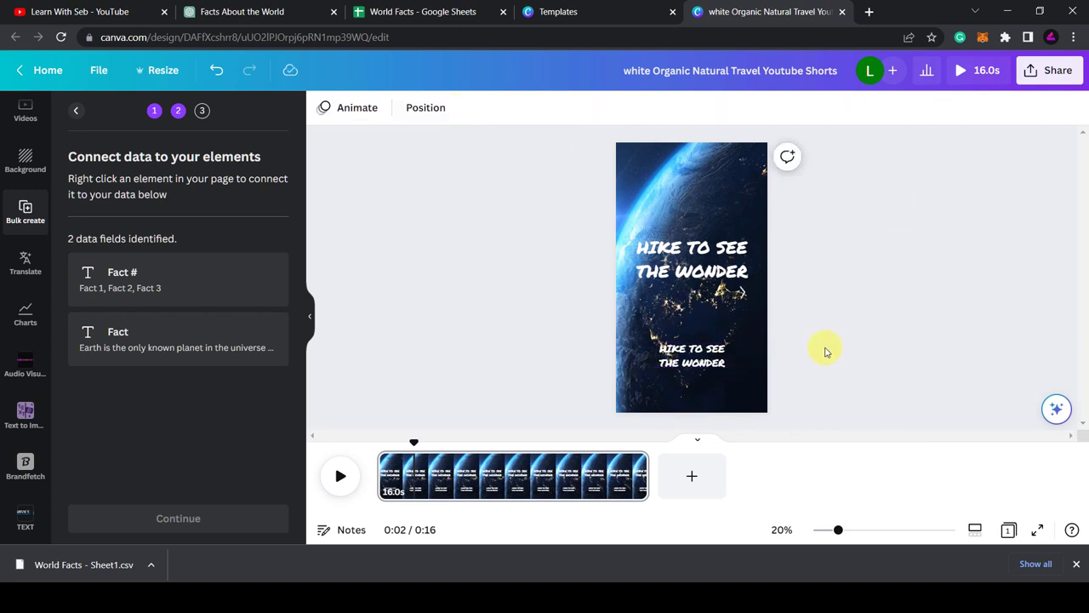
{"action": "left_click", "coordinate": [692, 217]}
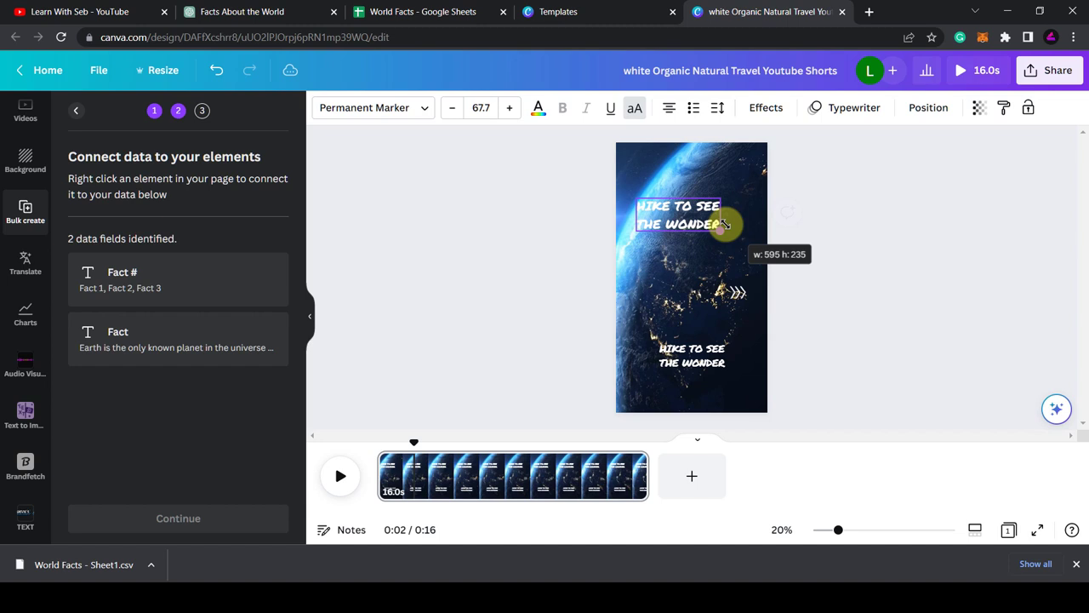
{"action": "left_click", "coordinate": [678, 216]}
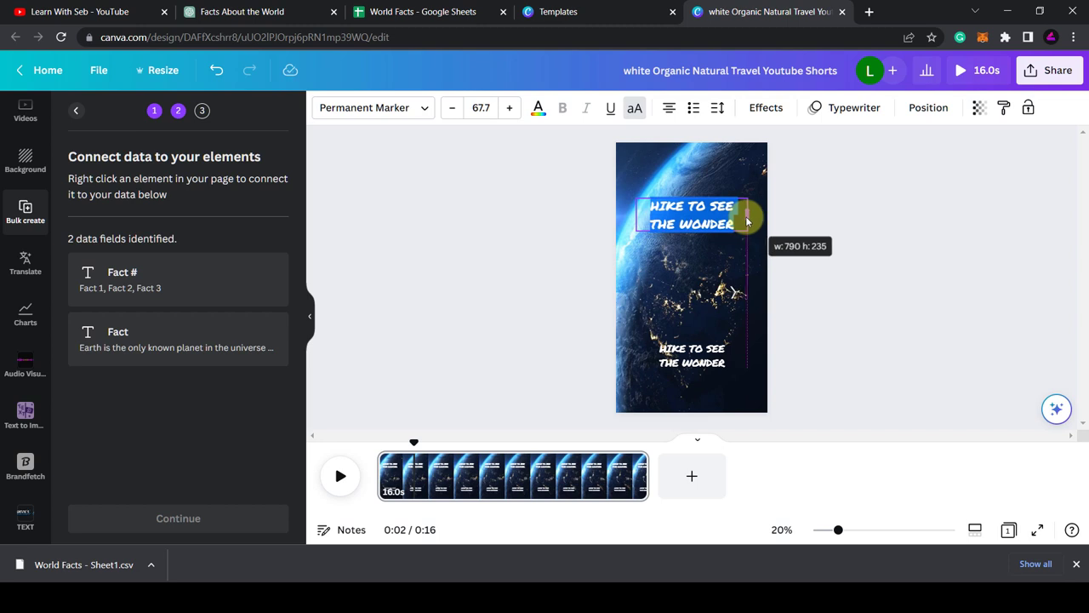
{"action": "left_click", "coordinate": [813, 280]}
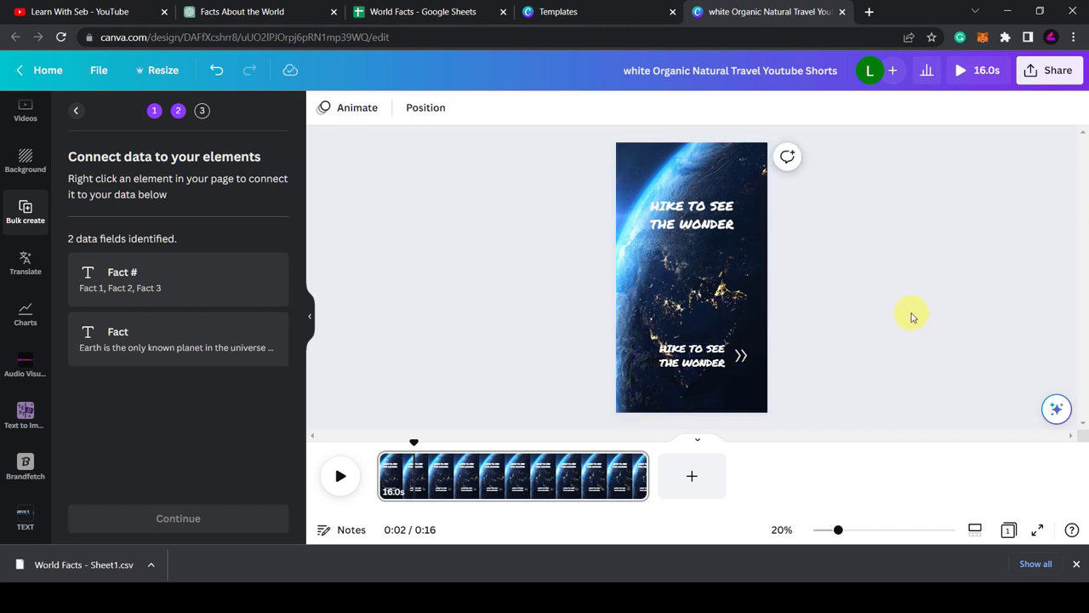
{"action": "left_click", "coordinate": [752, 369]}
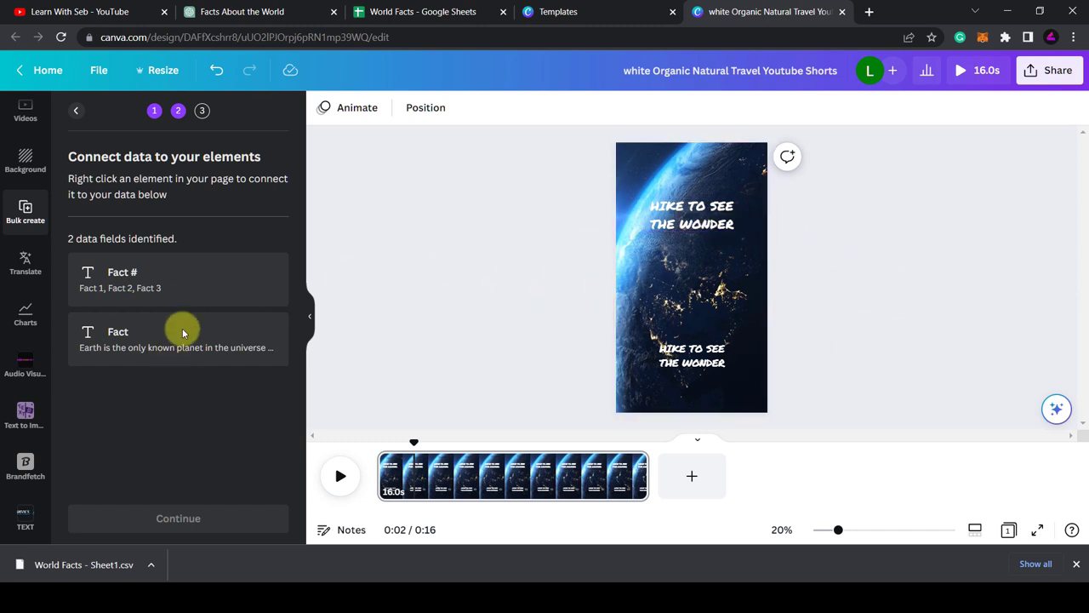
{"action": "right_click", "coordinate": [692, 214]}
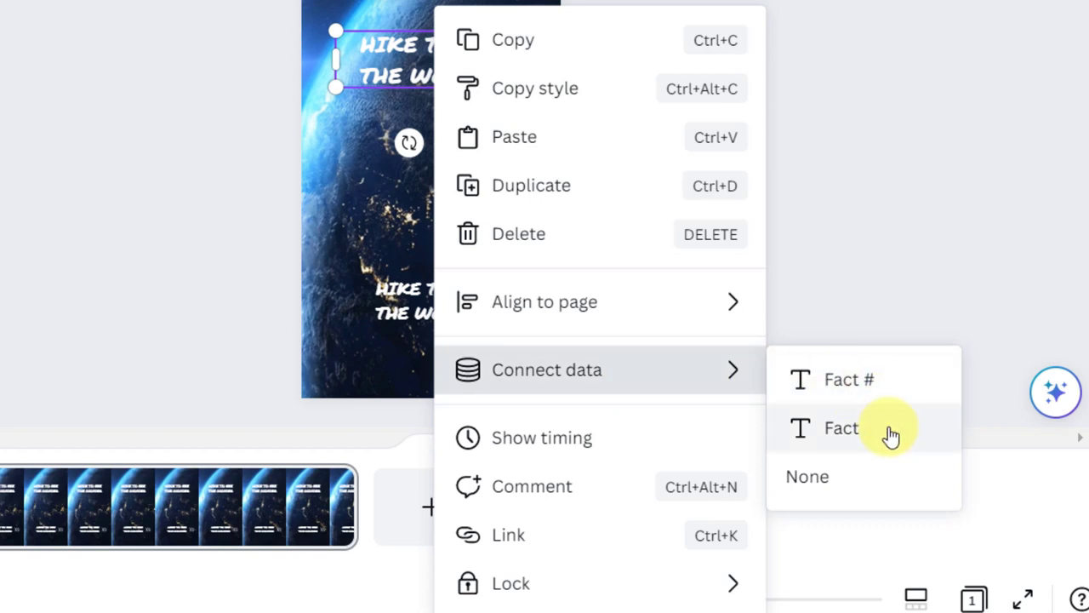
Step: Connect the main title to the Fact field and the lower headline to Fact #
{"action": "left_click", "coordinate": [841, 427]}
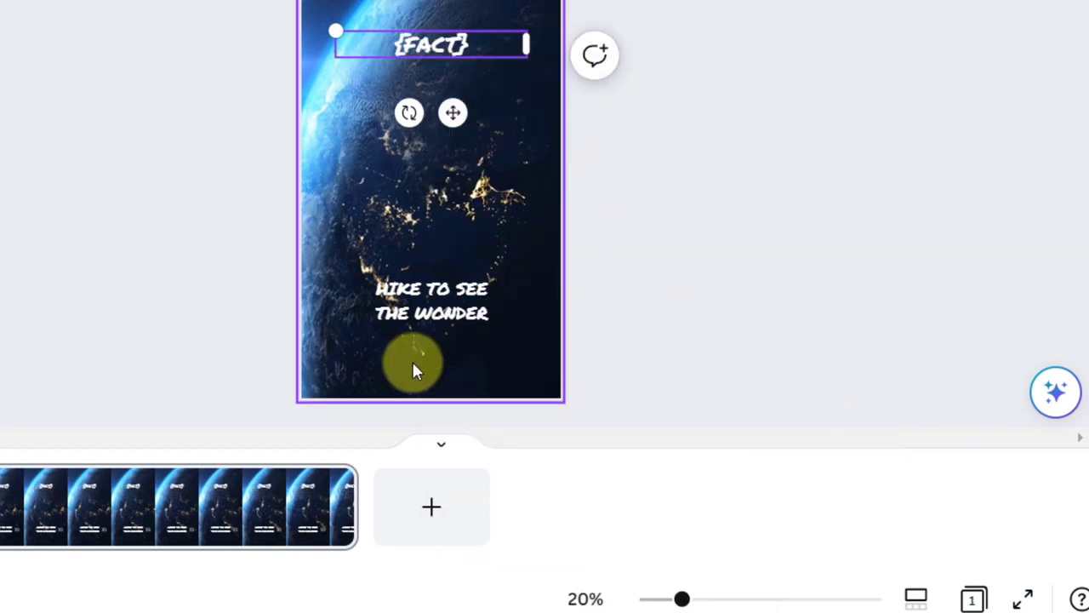
{"action": "left_click", "coordinate": [432, 299]}
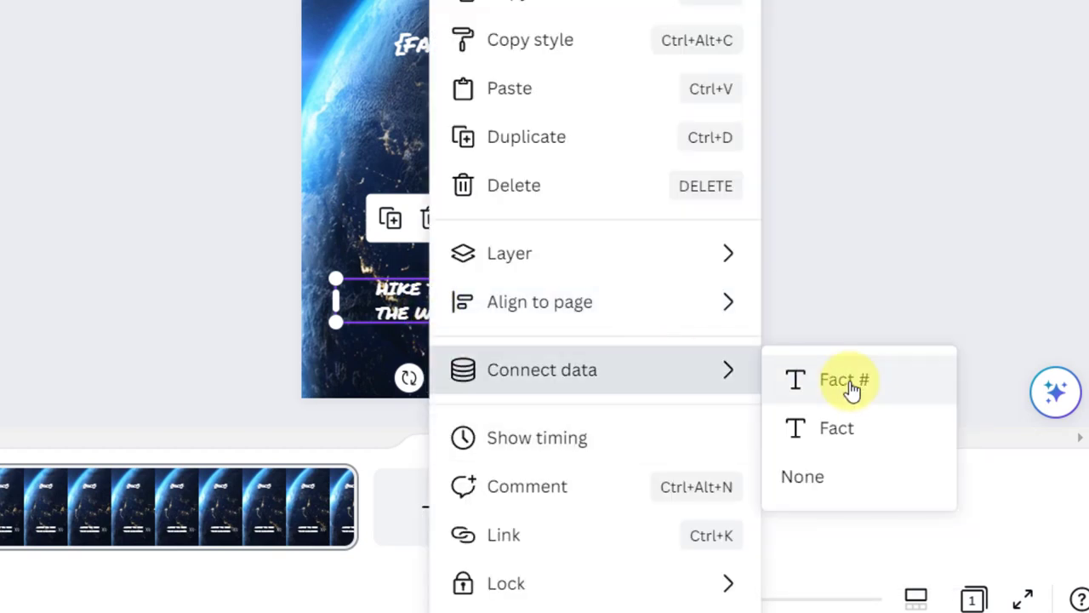
{"action": "left_click", "coordinate": [845, 380]}
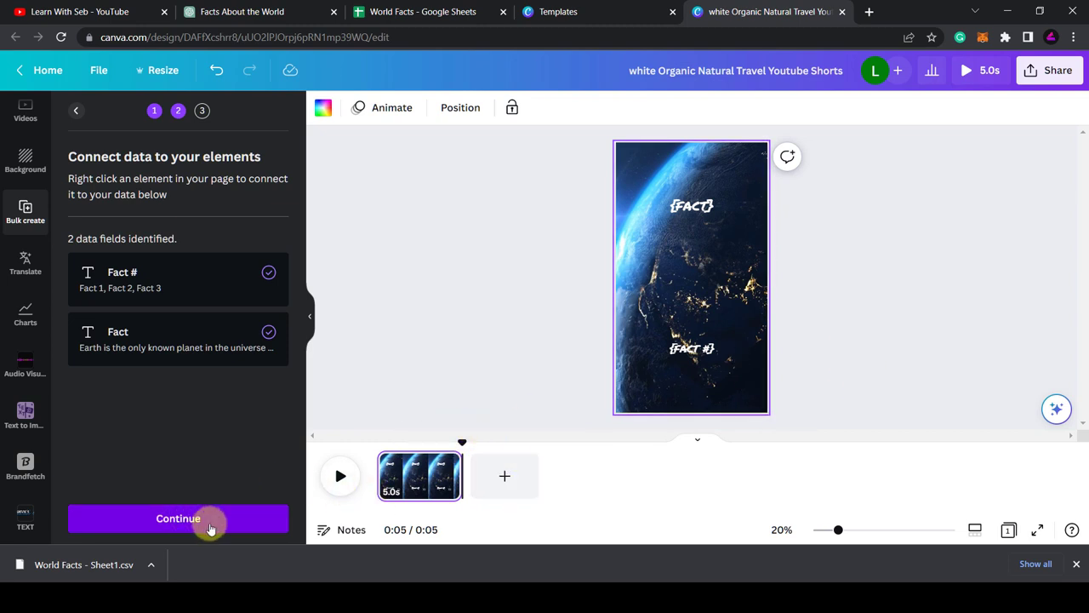
Step: Apply the connected data with all rows selected and generate the 28 fact pages
{"action": "left_click", "coordinate": [177, 518]}
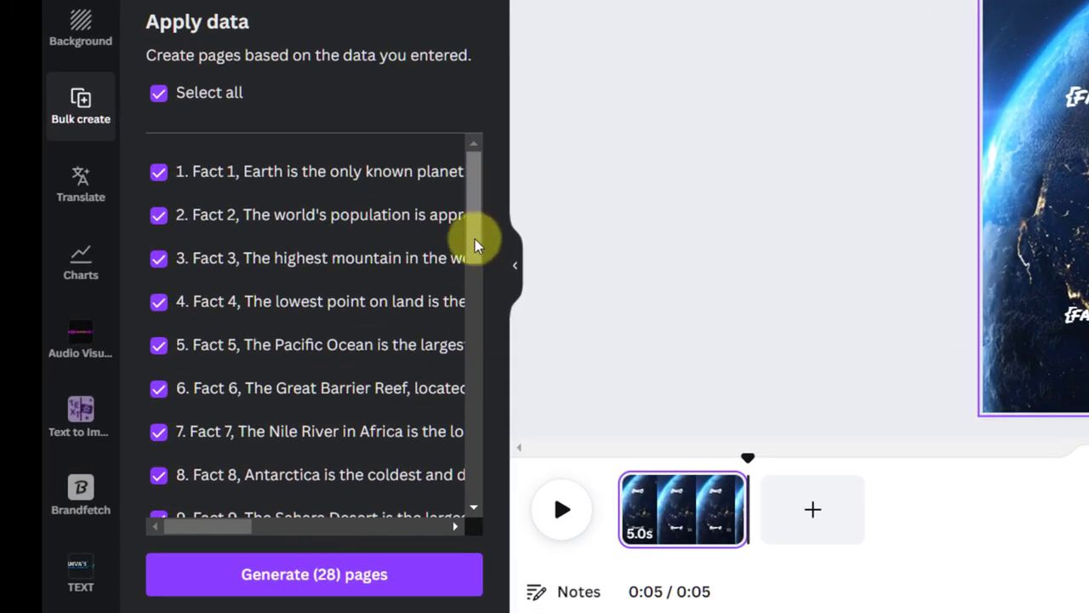
{"action": "scroll", "scroll_direction": "down", "scroll_amount": 3}
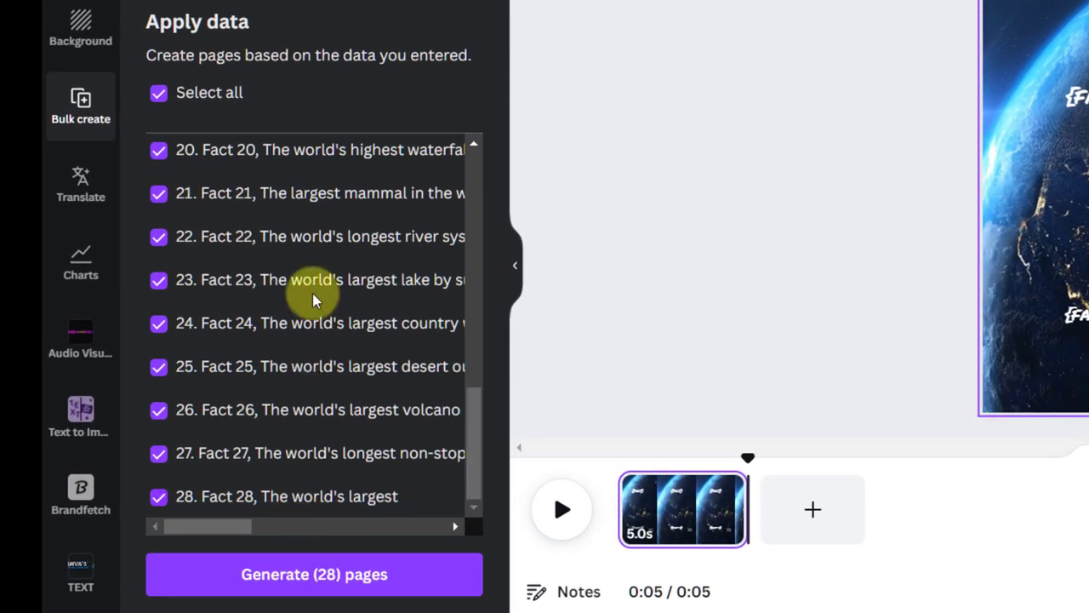
{"action": "mouse_move", "coordinate": [362, 509]}
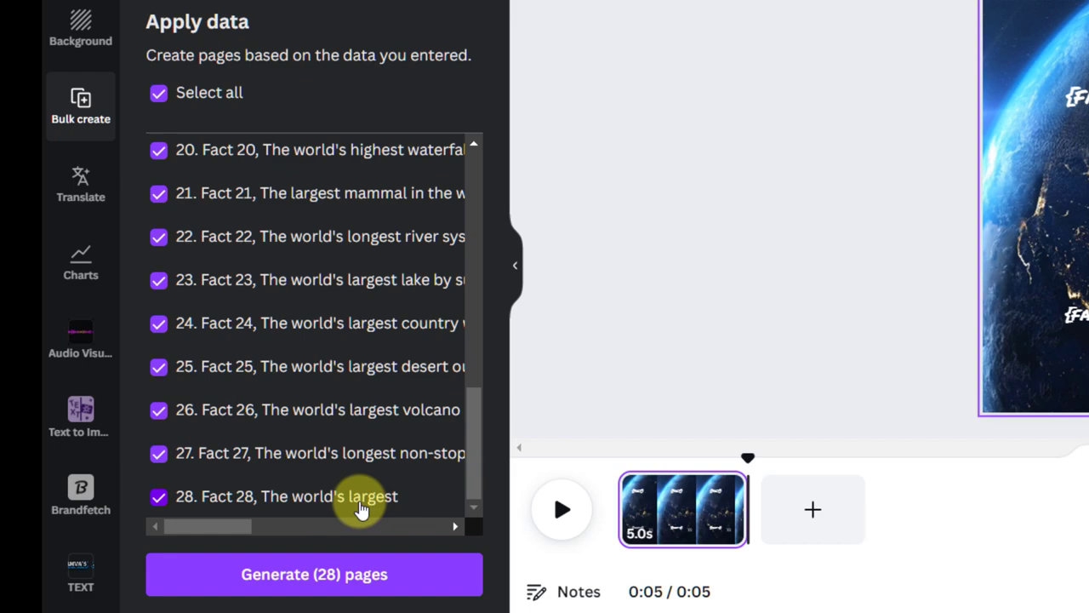
{"action": "mouse_move", "coordinate": [249, 514]}
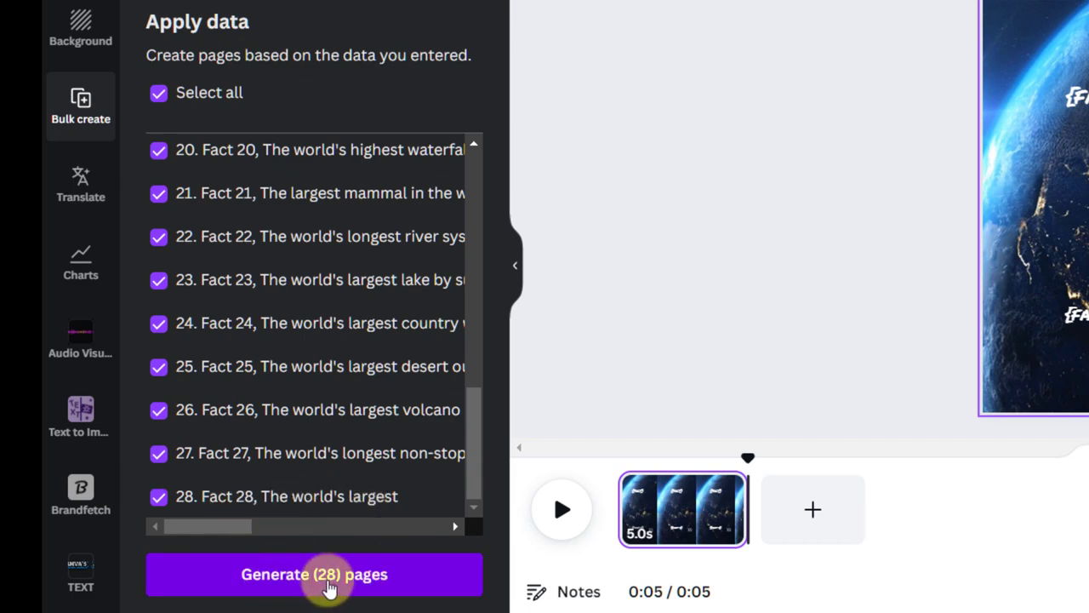
{"action": "left_click", "coordinate": [314, 574]}
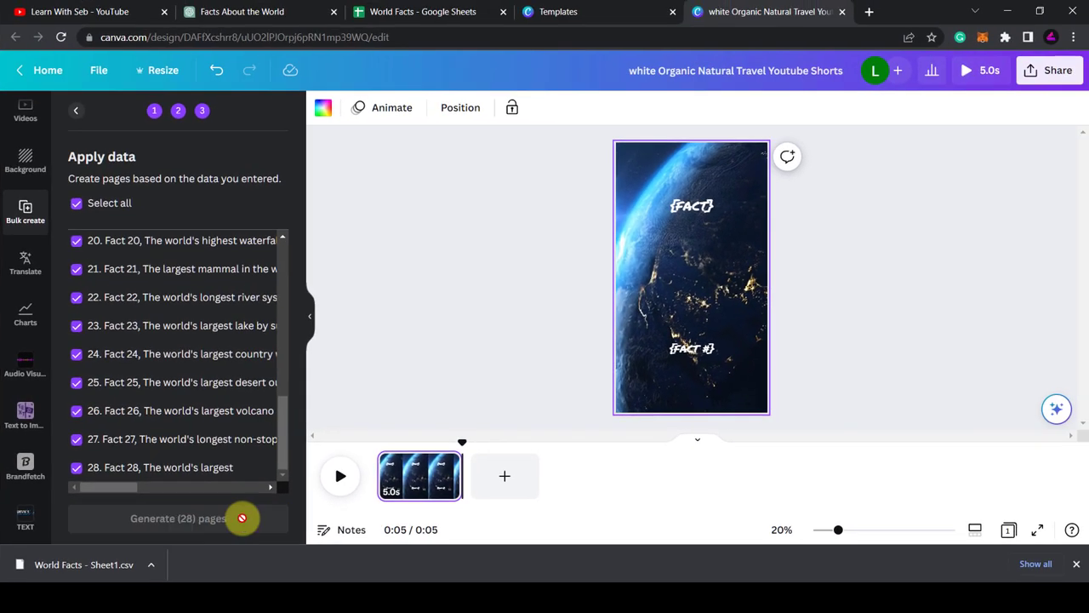
{"action": "left_click", "coordinate": [178, 519]}
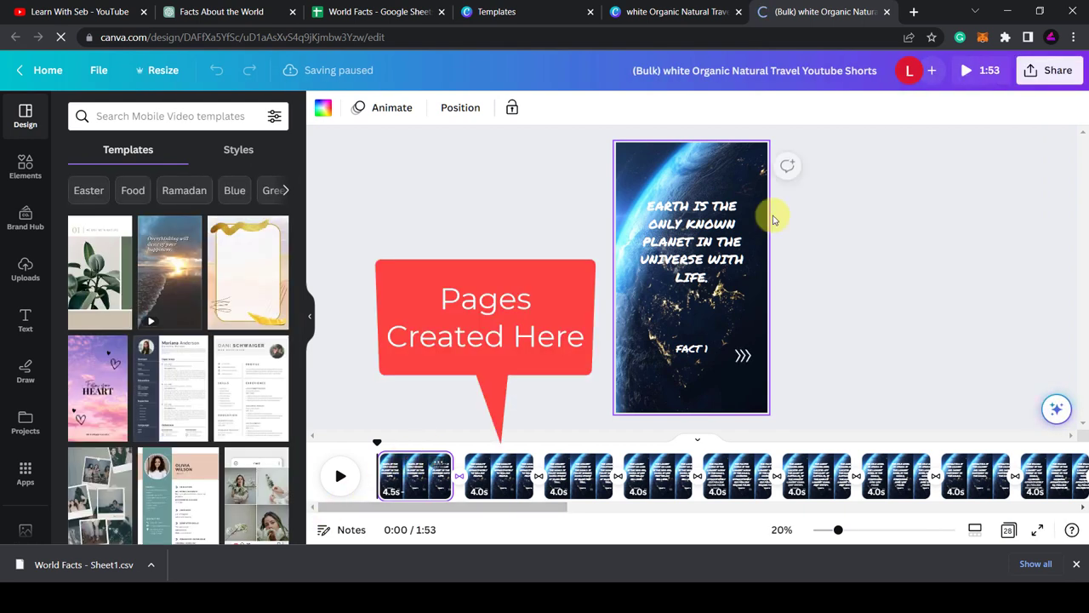
Step: Stretch the Mount Everest fact page to 6.8 seconds and bring up the page transition options
{"action": "left_click", "coordinate": [692, 241]}
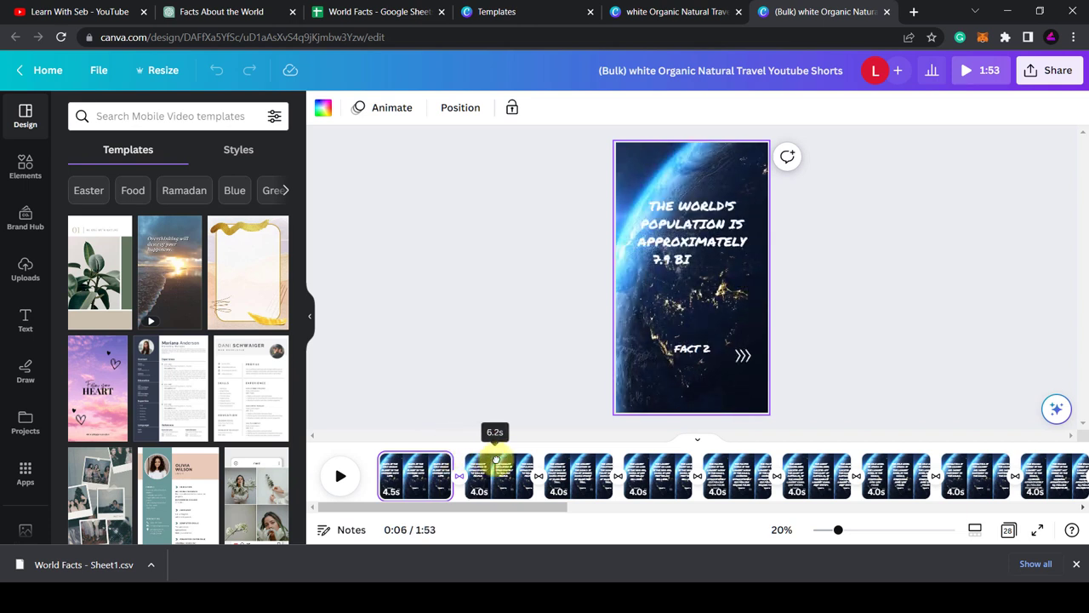
{"action": "left_click", "coordinate": [498, 475]}
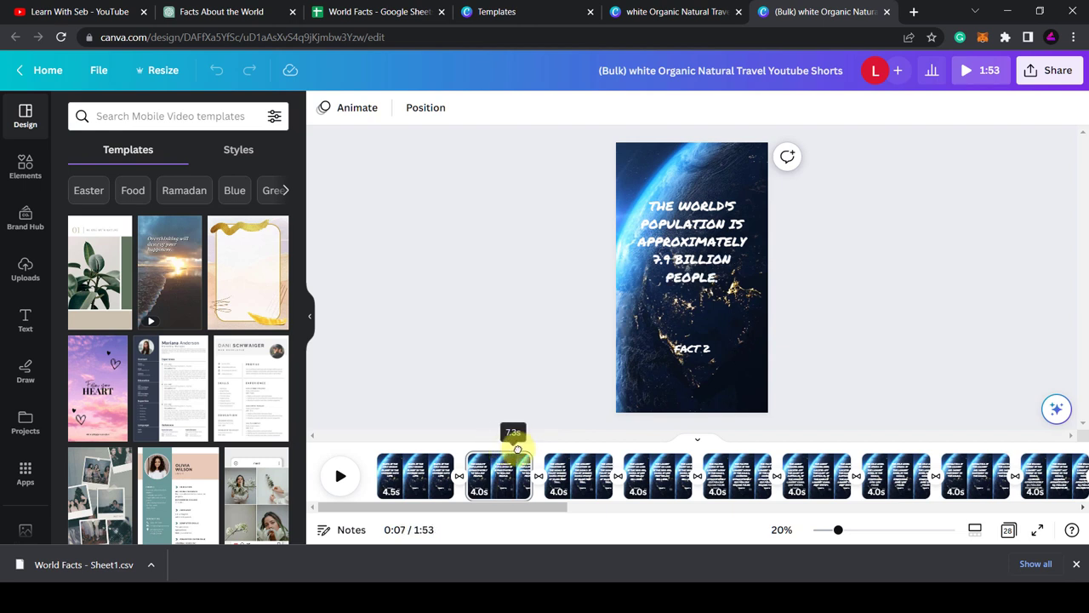
{"action": "left_click", "coordinate": [340, 475]}
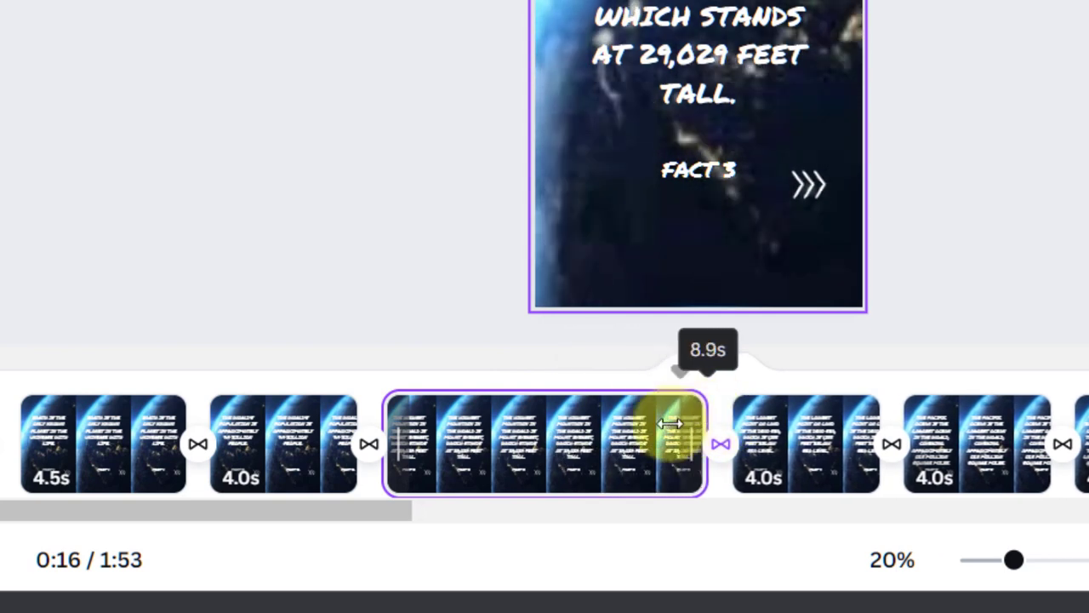
{"action": "left_click_drag", "start_coordinate": [672, 424], "coordinate": [625, 447]}
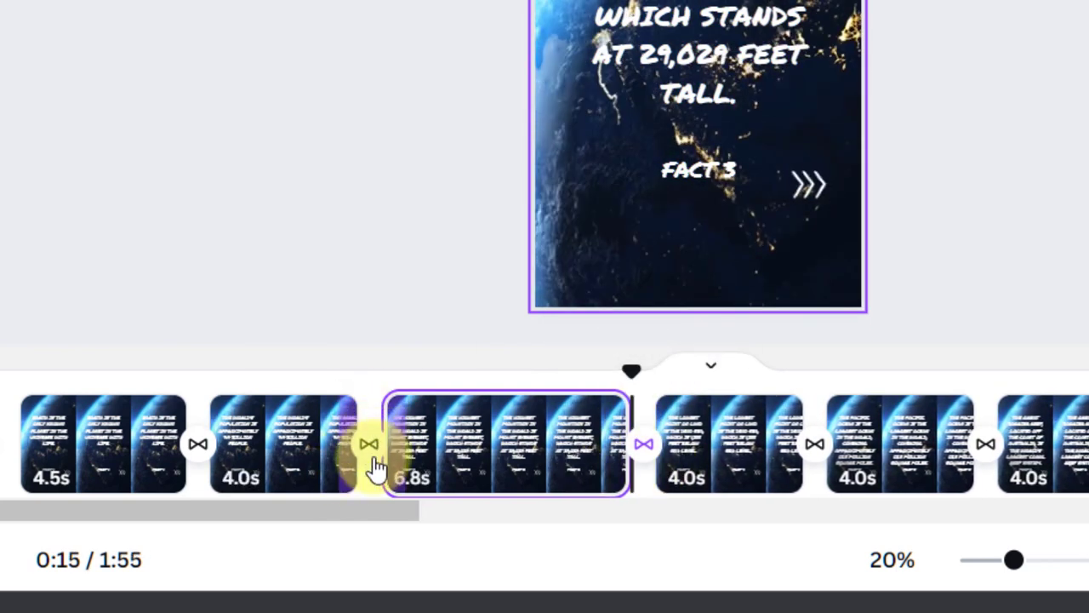
{"action": "left_click", "coordinate": [369, 444]}
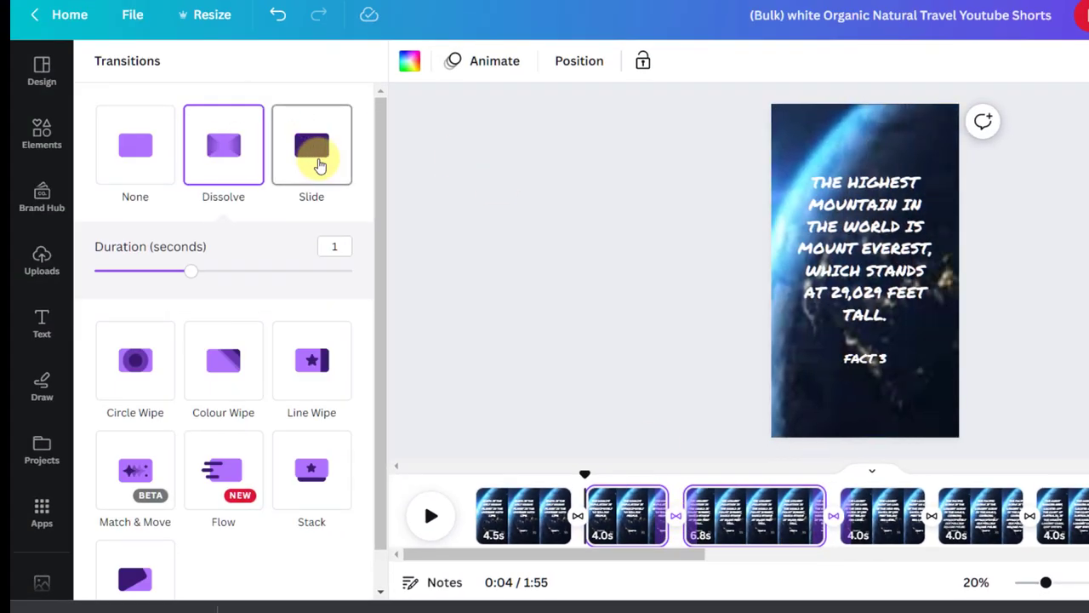
{"action": "left_click", "coordinate": [223, 145]}
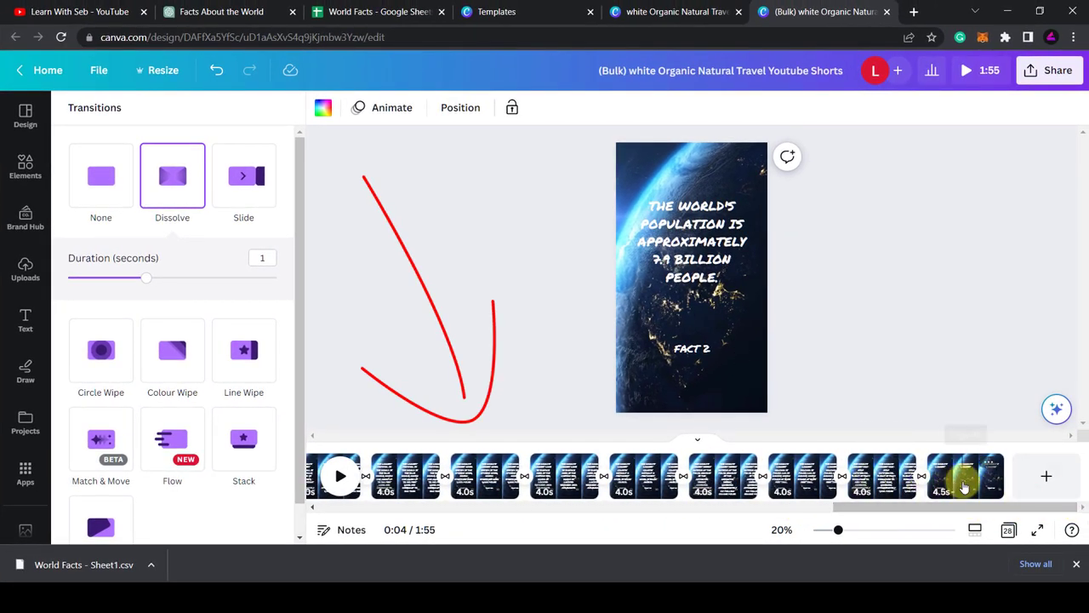
{"action": "left_click", "coordinate": [964, 475]}
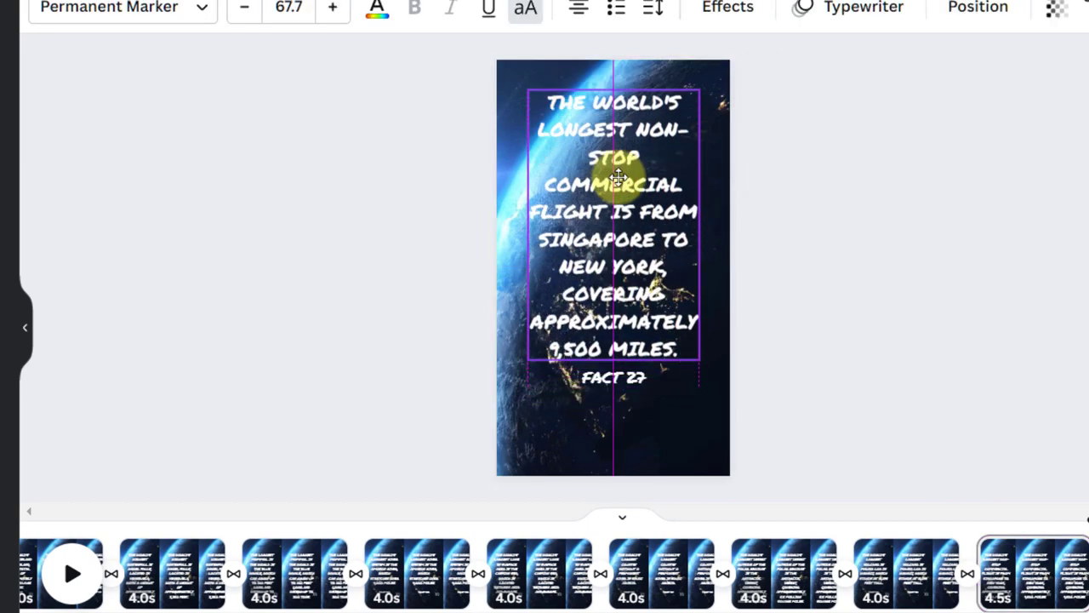
Step: Select the fact text on page 27, then return to the first fact page
{"action": "left_click", "coordinate": [613, 377]}
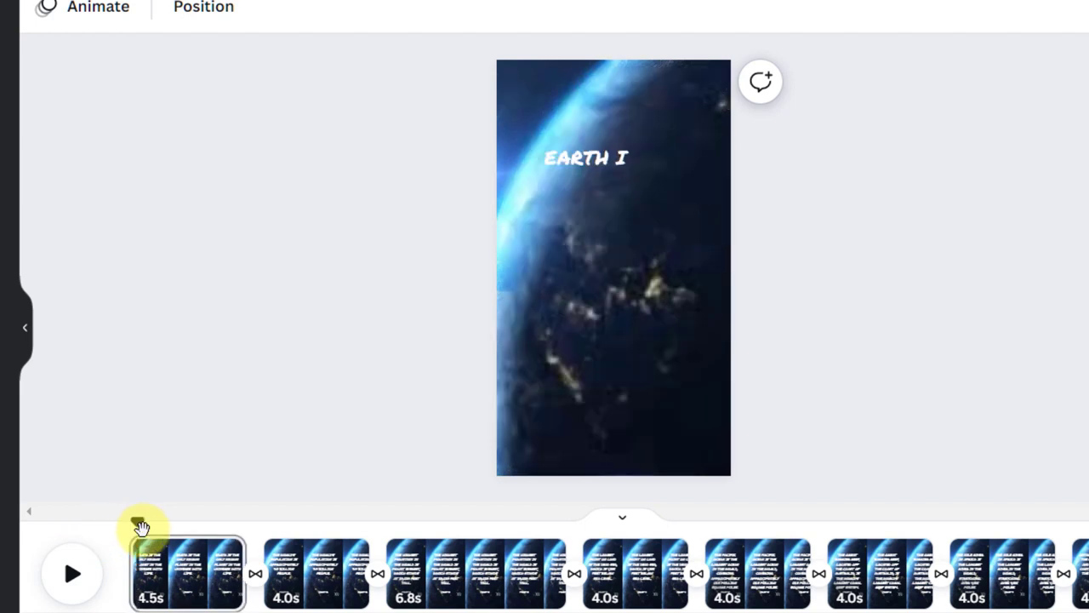
{"action": "left_click", "coordinate": [72, 573]}
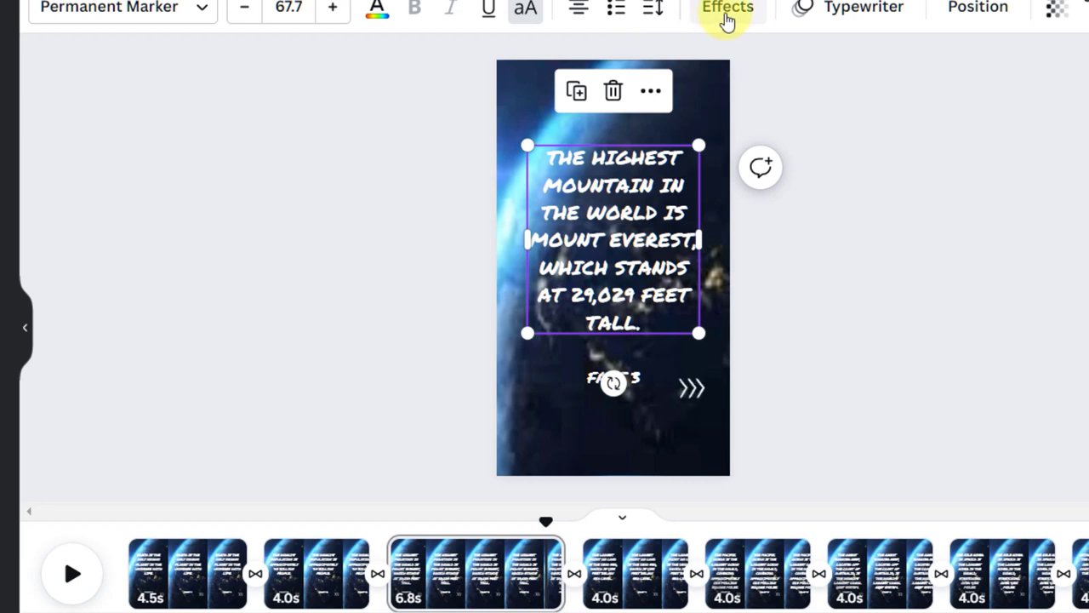
{"action": "mouse_move", "coordinate": [864, 8]}
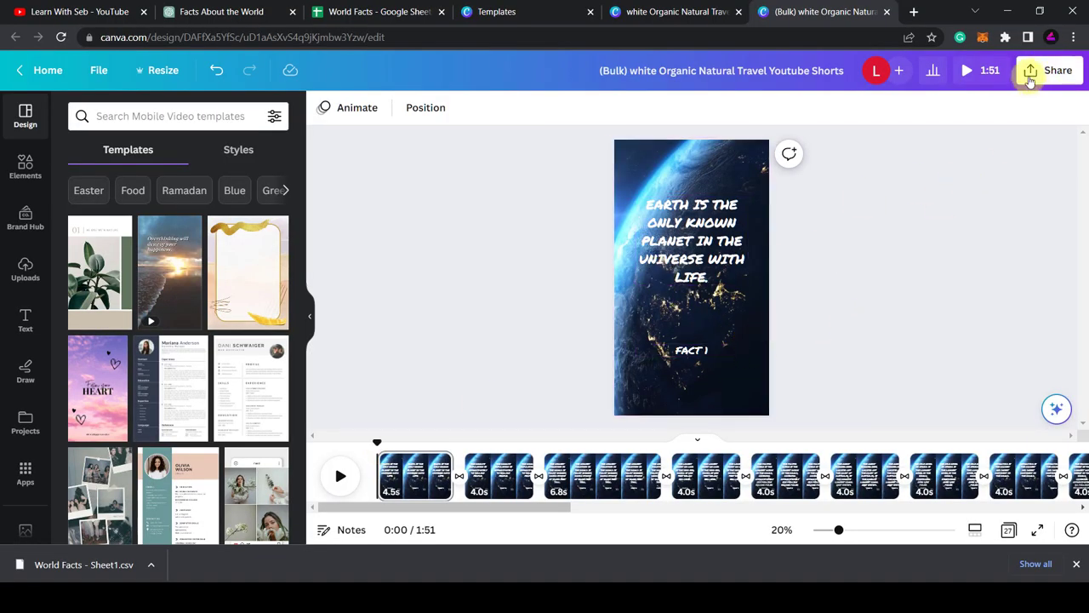
Step: Download the design as an MP4 video, selecting Pages 5 and 11 for the download
{"action": "left_click", "coordinate": [1058, 70]}
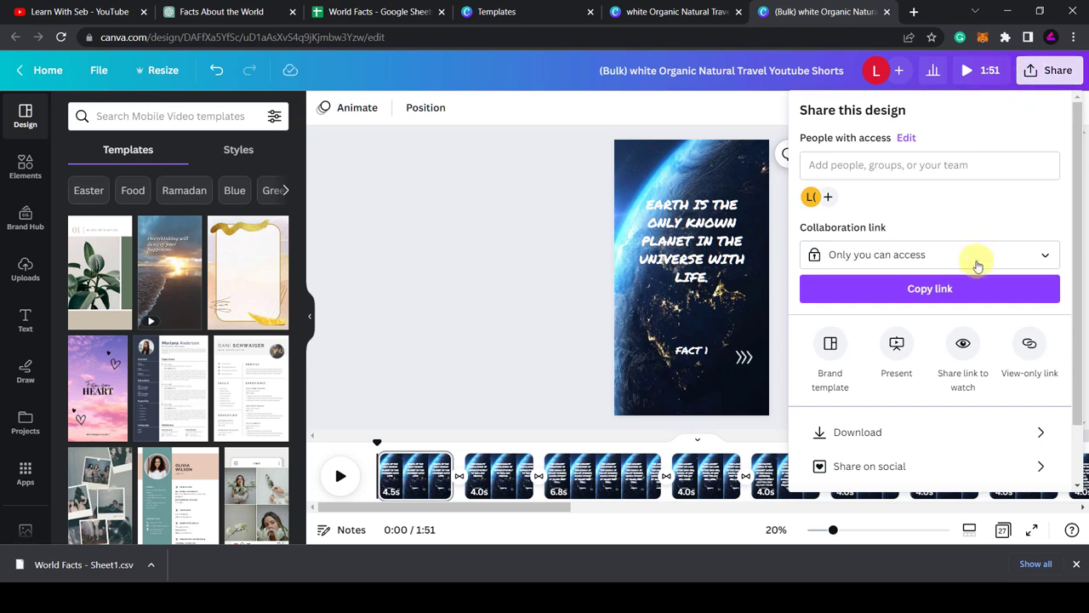
{"action": "left_click", "coordinate": [857, 432]}
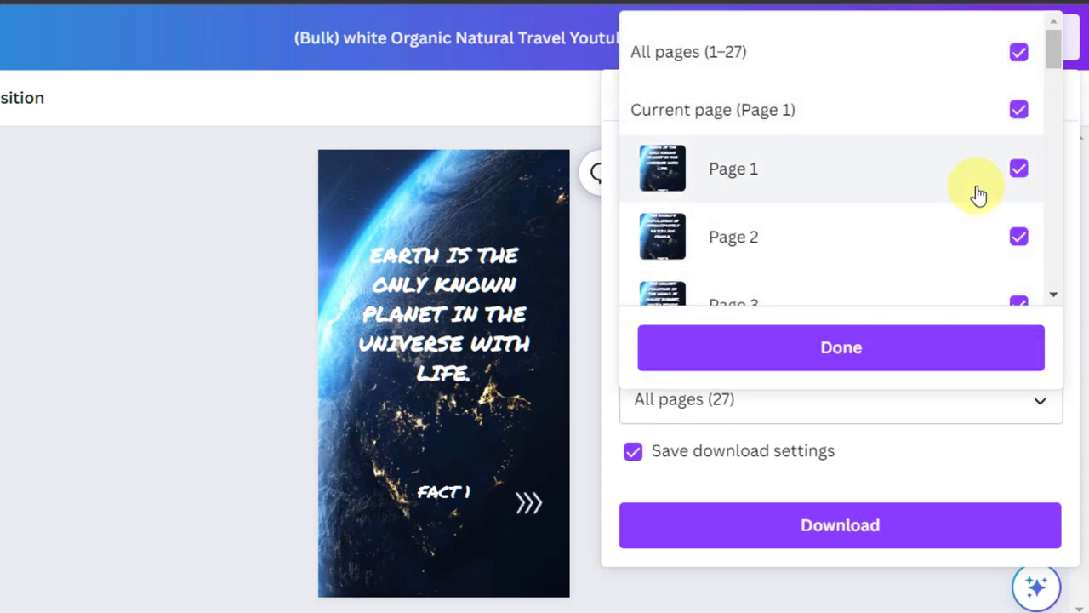
{"action": "mouse_move", "coordinate": [821, 264]}
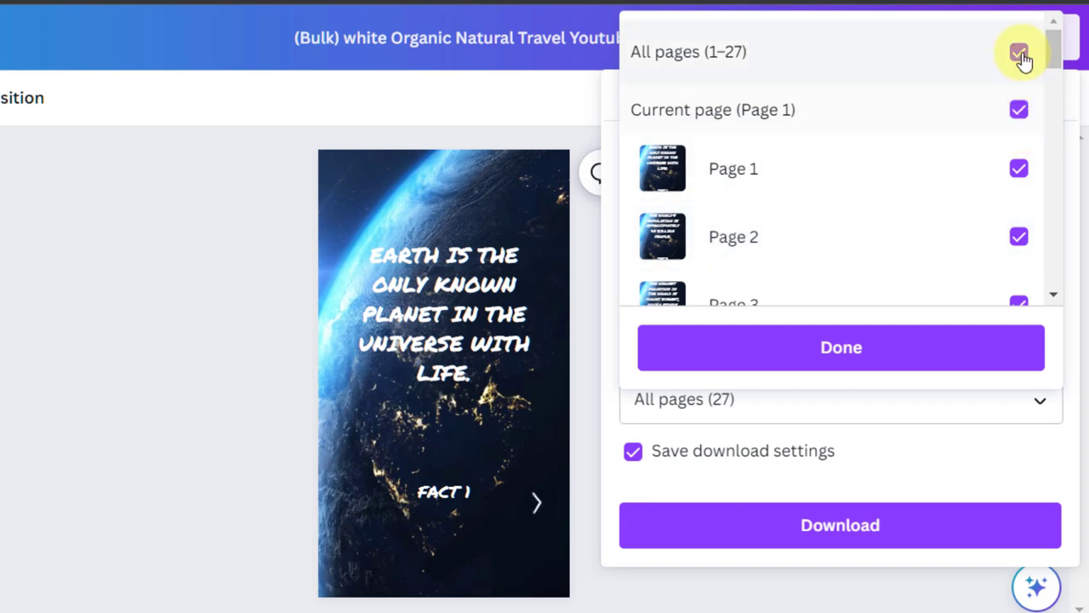
{"action": "left_click", "coordinate": [1019, 52]}
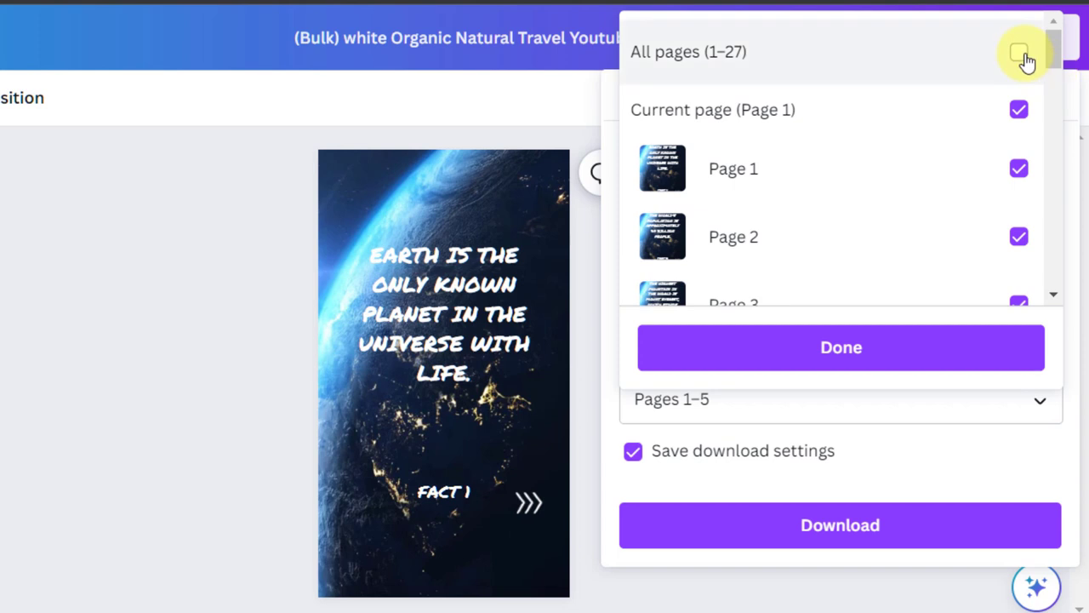
{"action": "left_click", "coordinate": [1019, 52]}
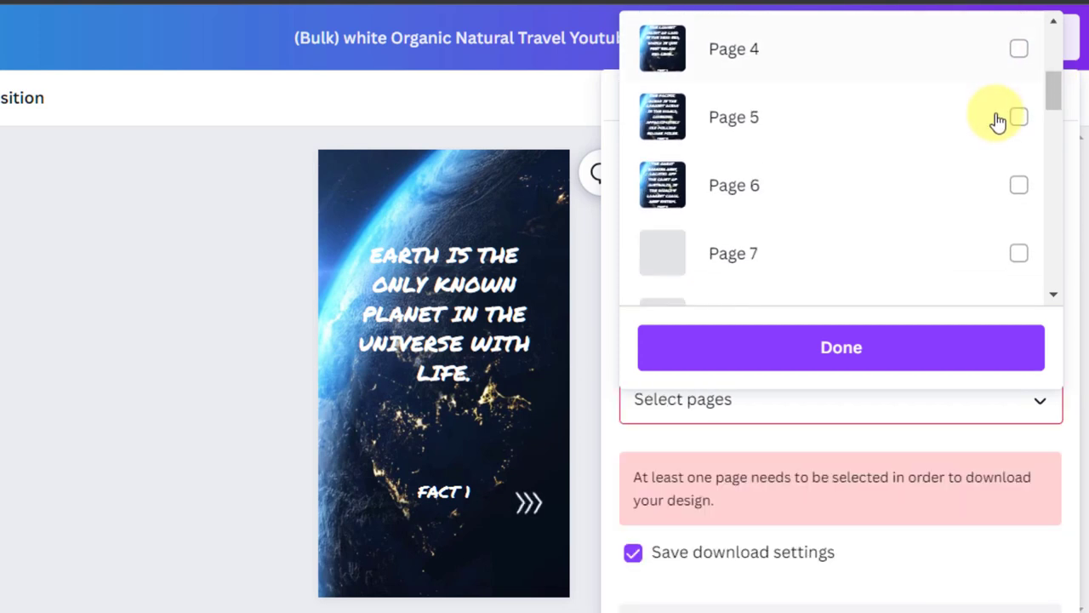
{"action": "left_click", "coordinate": [1018, 117]}
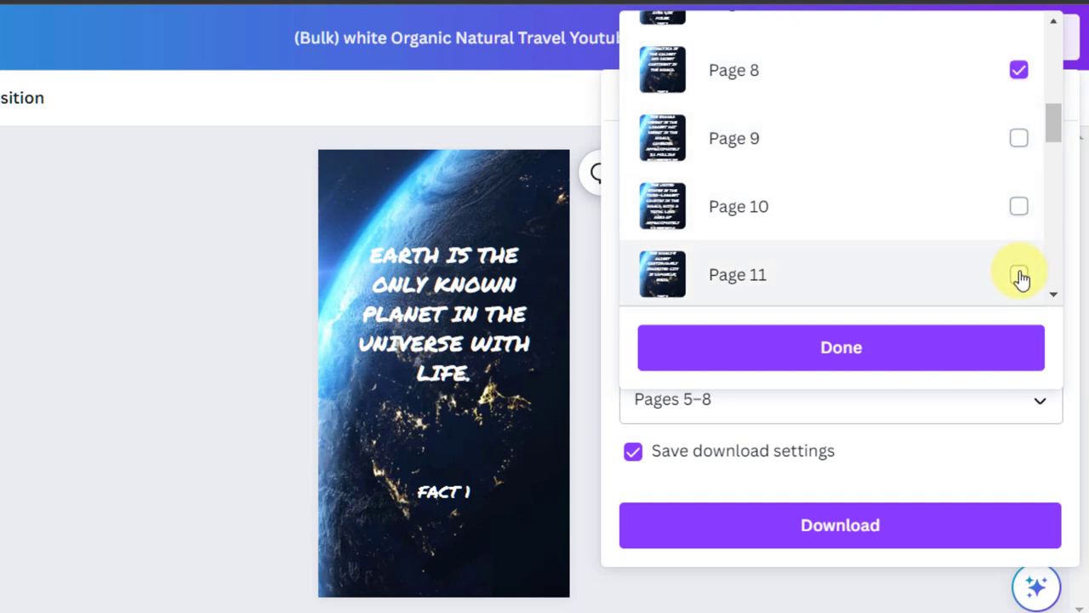
{"action": "left_click", "coordinate": [841, 347]}
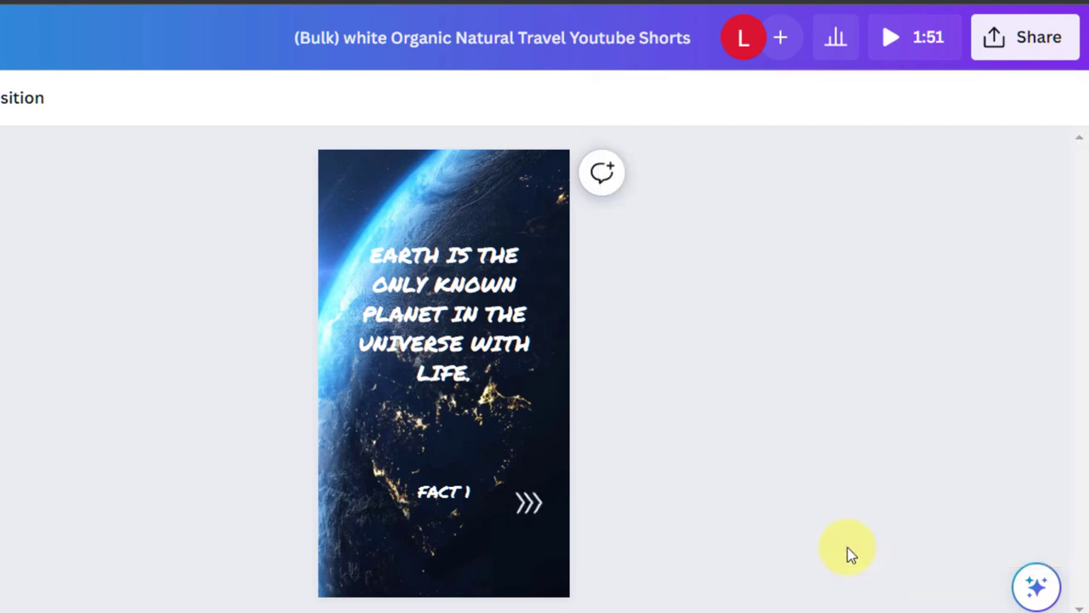
{"action": "left_click", "coordinate": [1025, 37]}
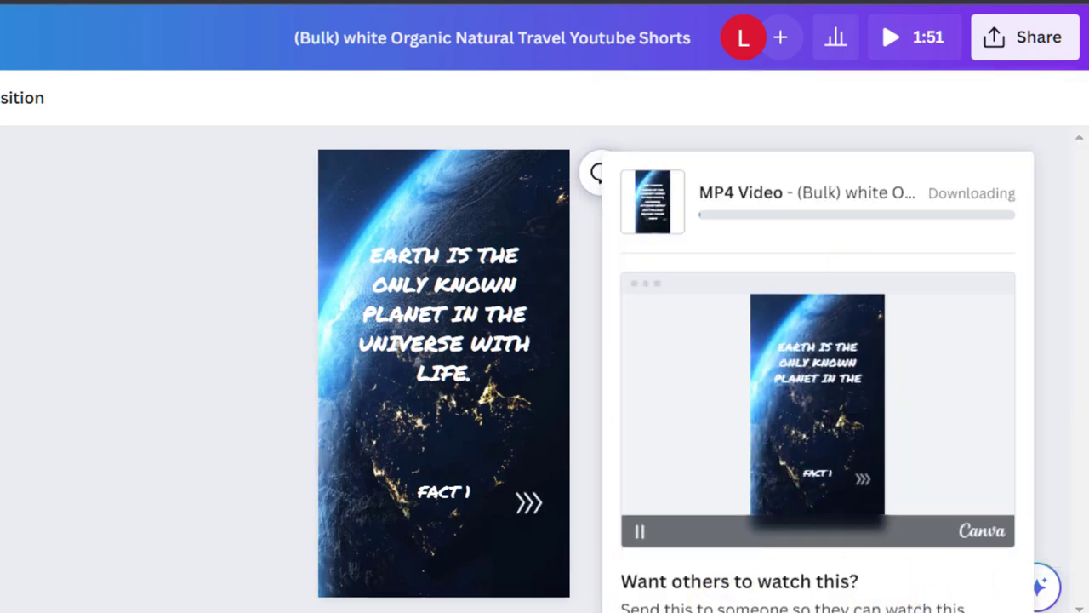